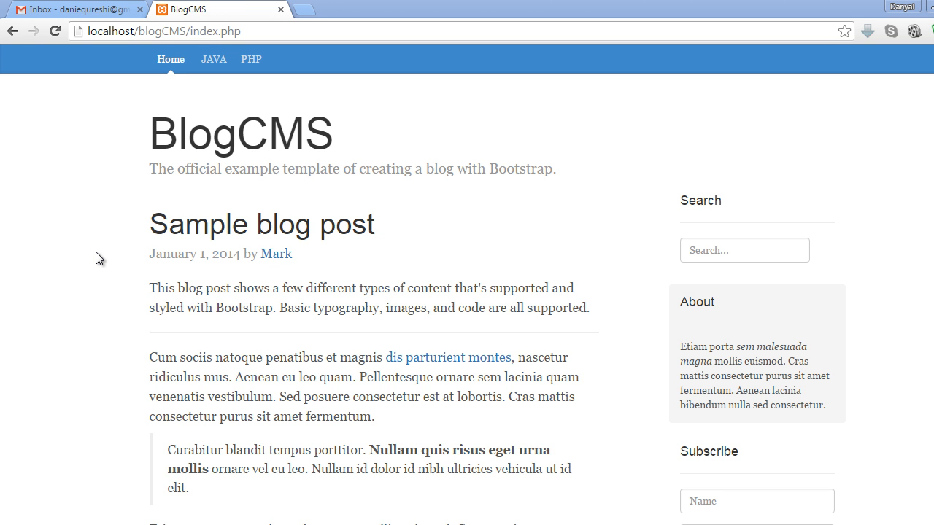
pyautogui.moveTo(151, 224)
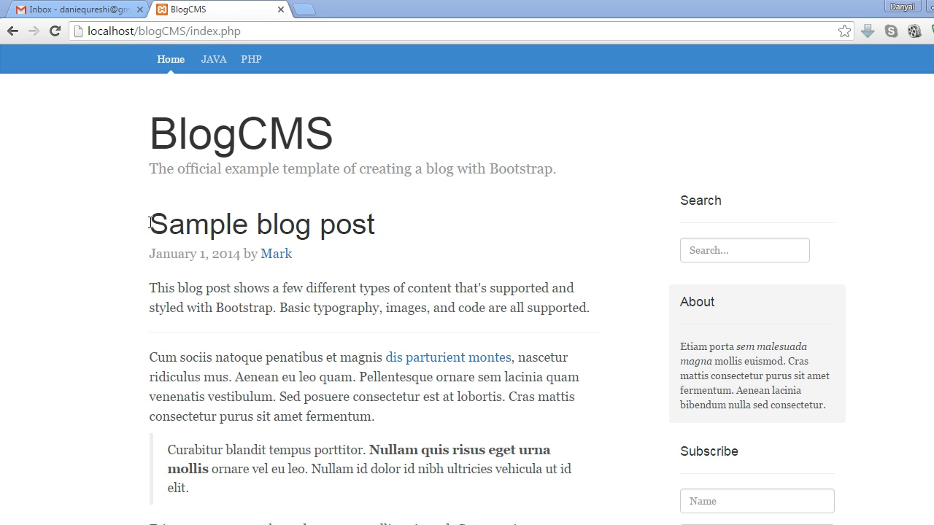
# Step: Review the sample blog post text, then bring up the blogcms database in phpMyAdmin
pyautogui.moveTo(150, 211); pyautogui.dragTo(237, 507)
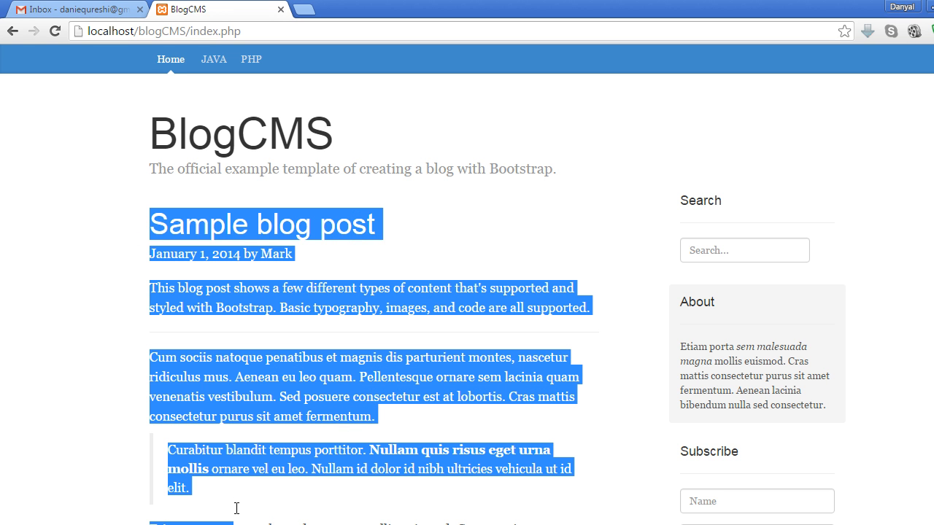
pyautogui.click(167, 280)
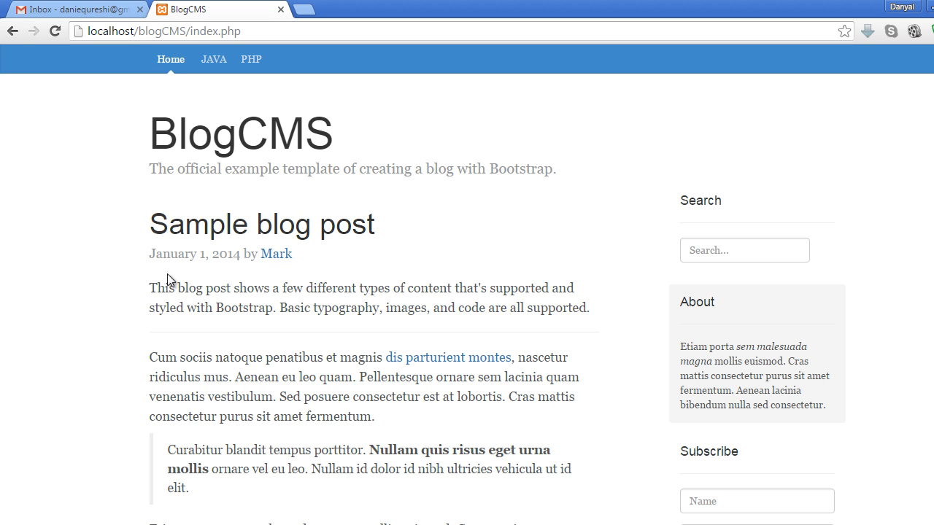
pyautogui.moveTo(242, 191)
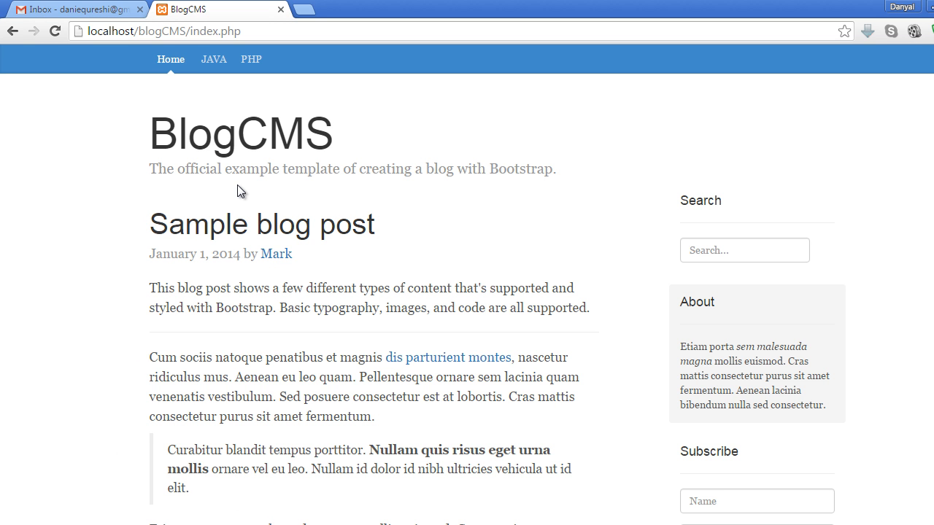
pyautogui.moveTo(129, 242)
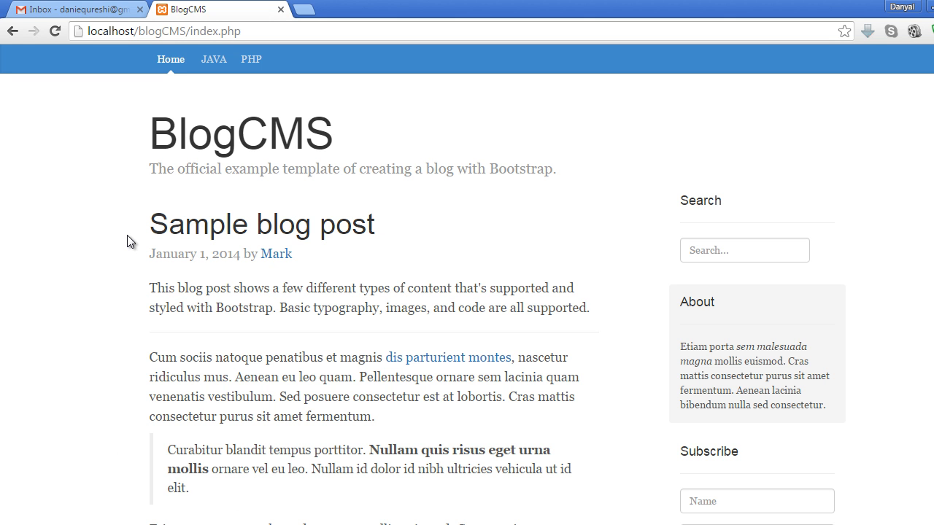
pyautogui.moveTo(257, 98)
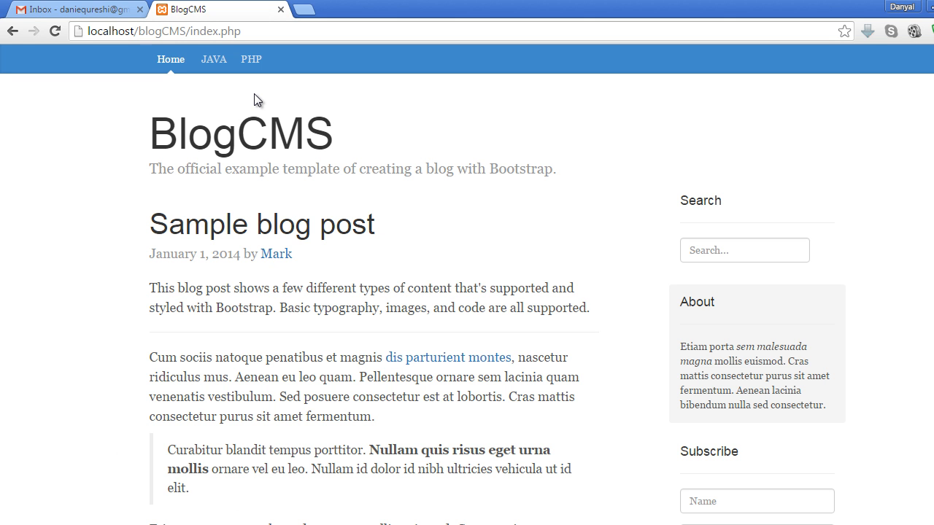
pyautogui.moveTo(300, 13)
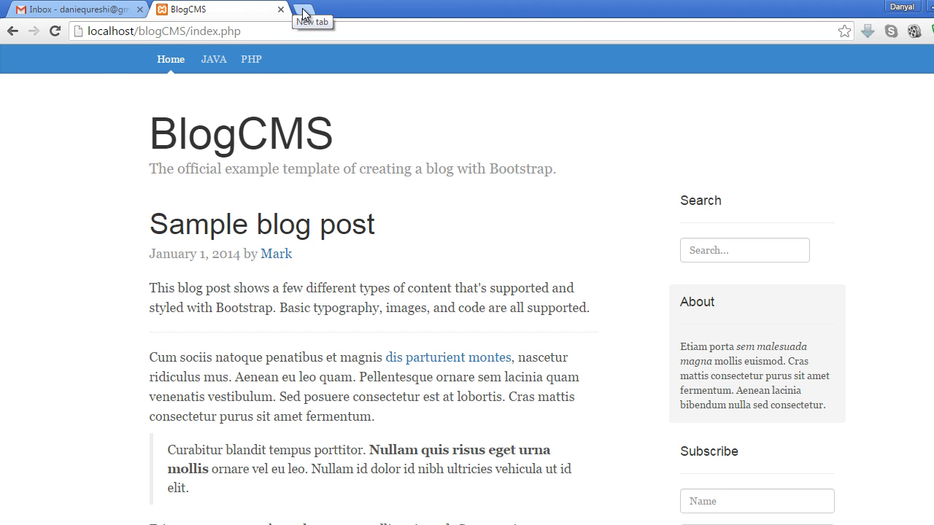
pyautogui.click(304, 13)
pyautogui.write('localhost/phpmyadmin/')
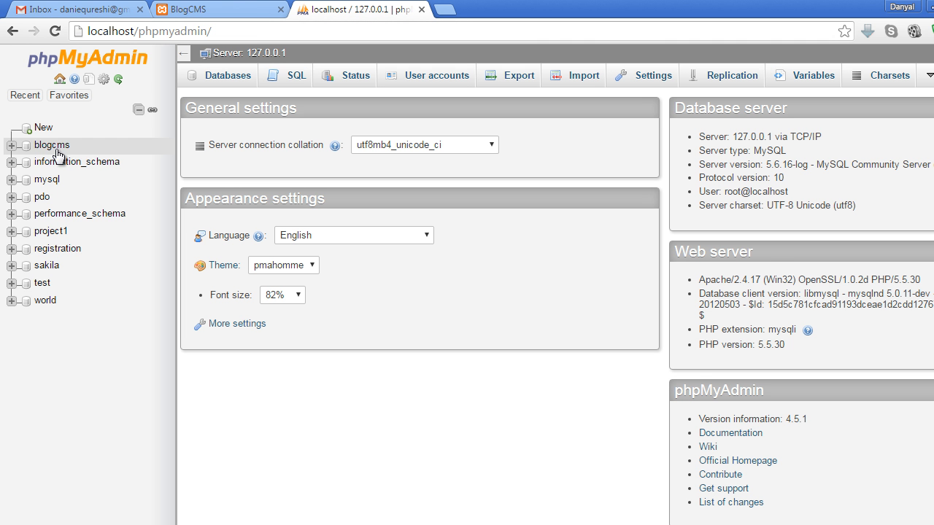
pyautogui.click(51, 145)
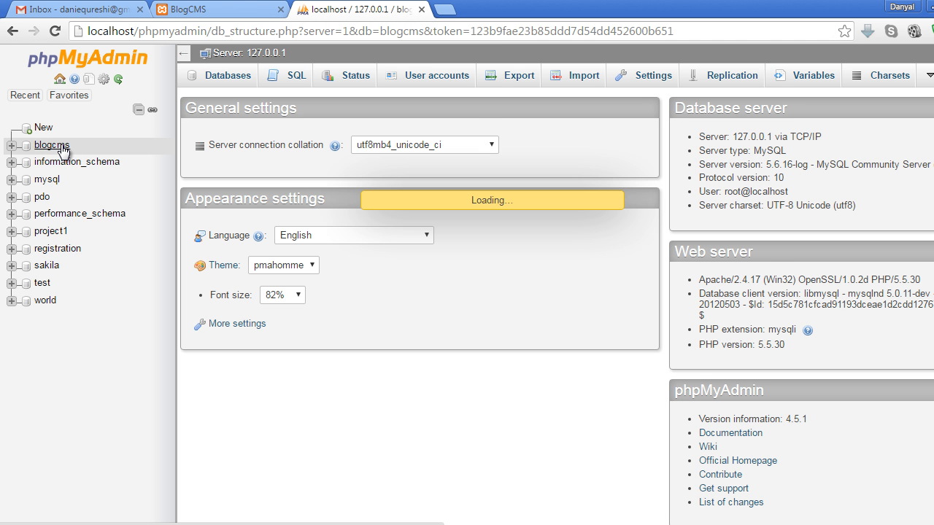
# Step: Start a new table named posts with seven columns in blogcms
pyautogui.click(51, 145)
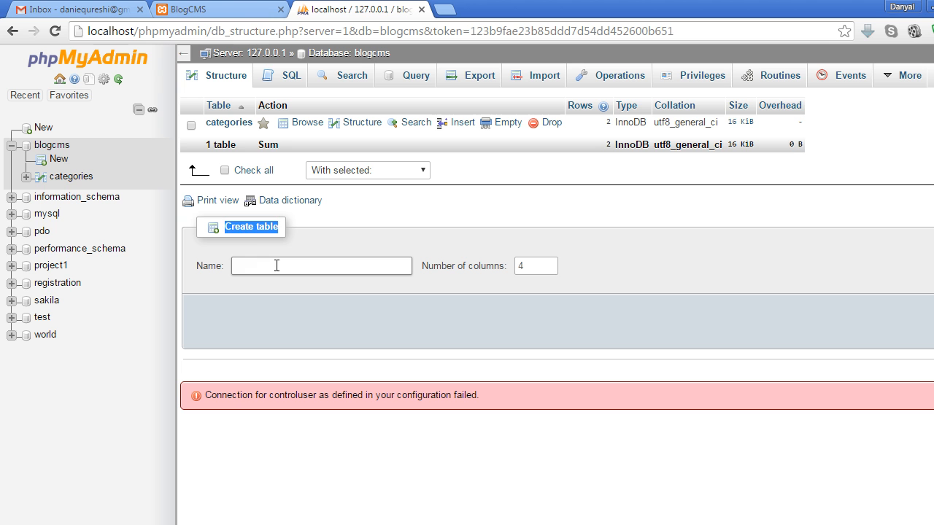
pyautogui.write('p')
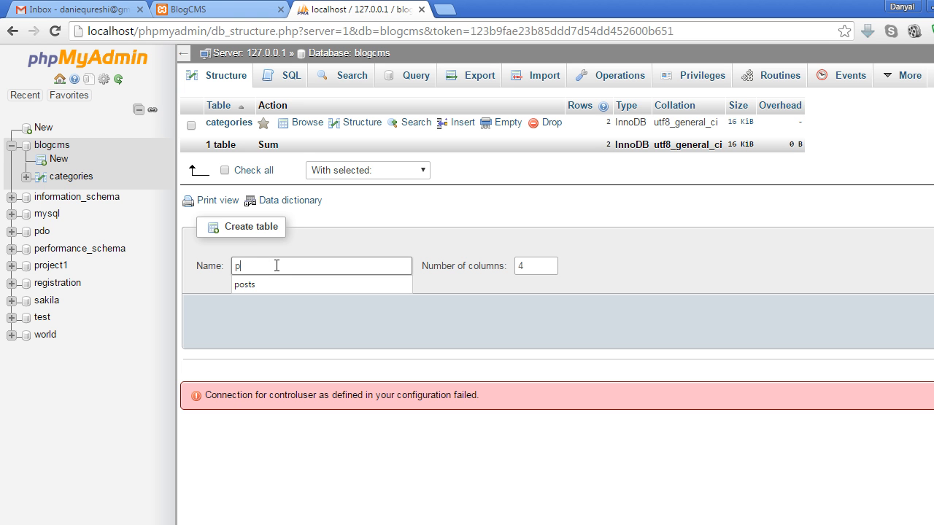
pyautogui.click(244, 284)
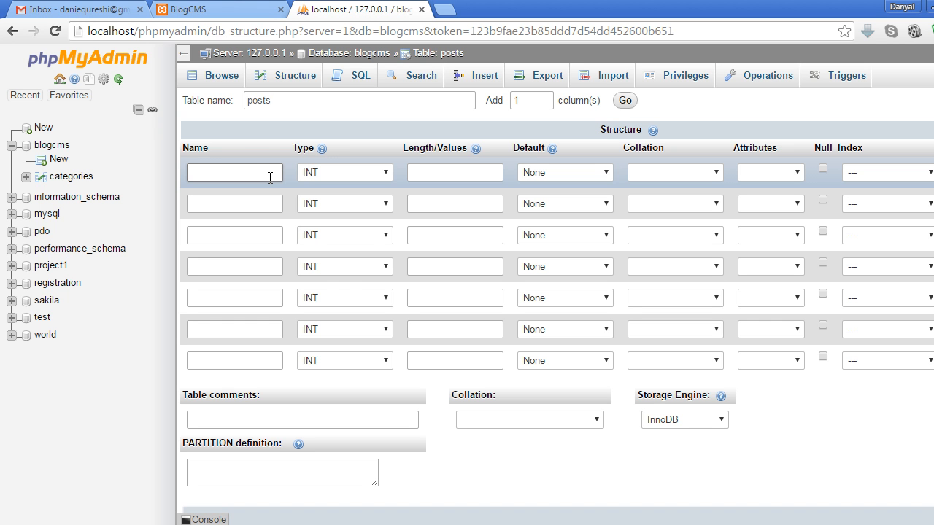
# Step: Name the first four columns id, title, category and date
pyautogui.write('id')
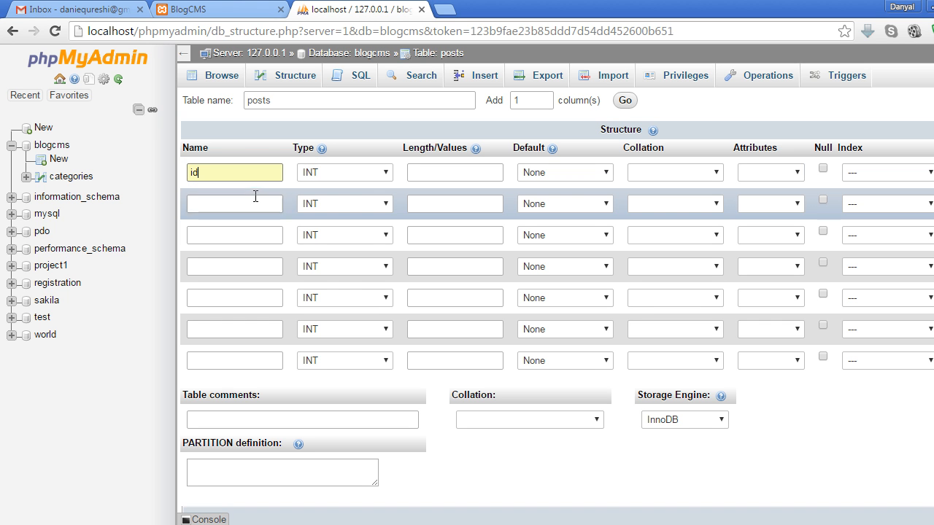
pyautogui.write('t')
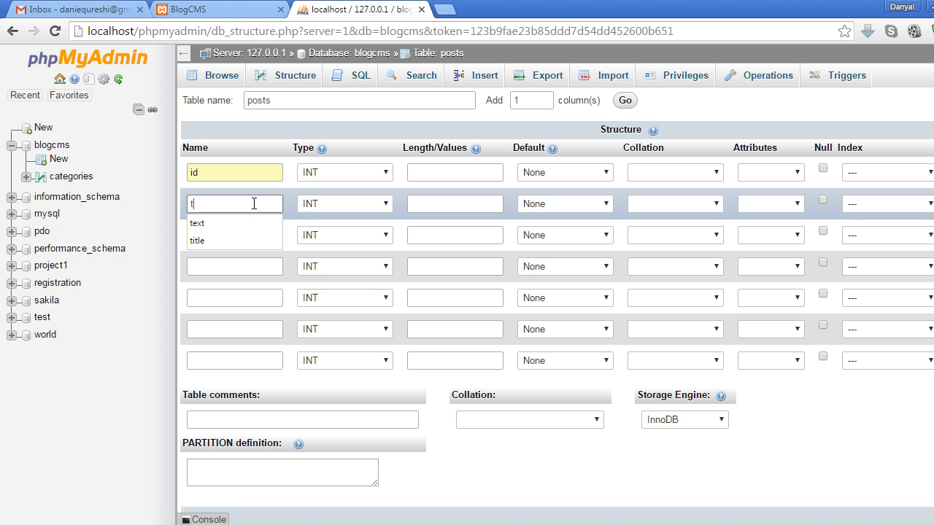
pyautogui.click(197, 240)
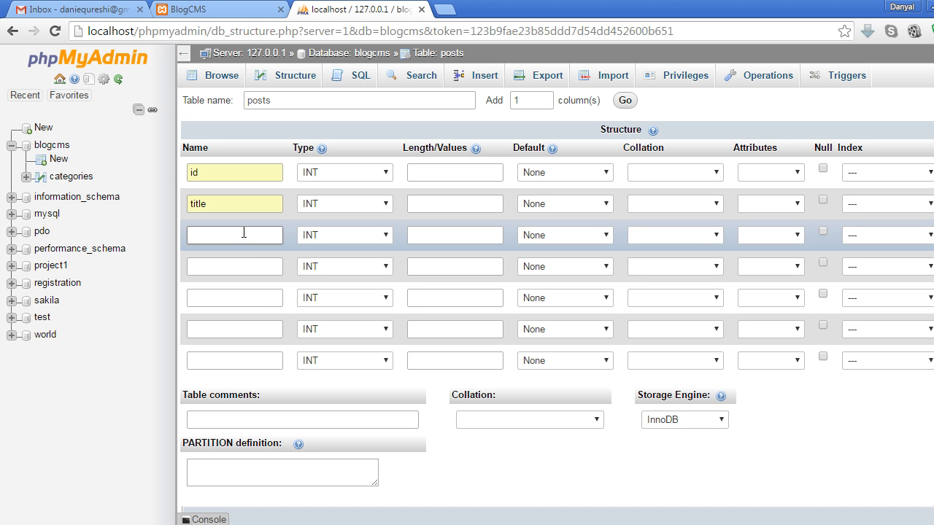
pyautogui.write('category')
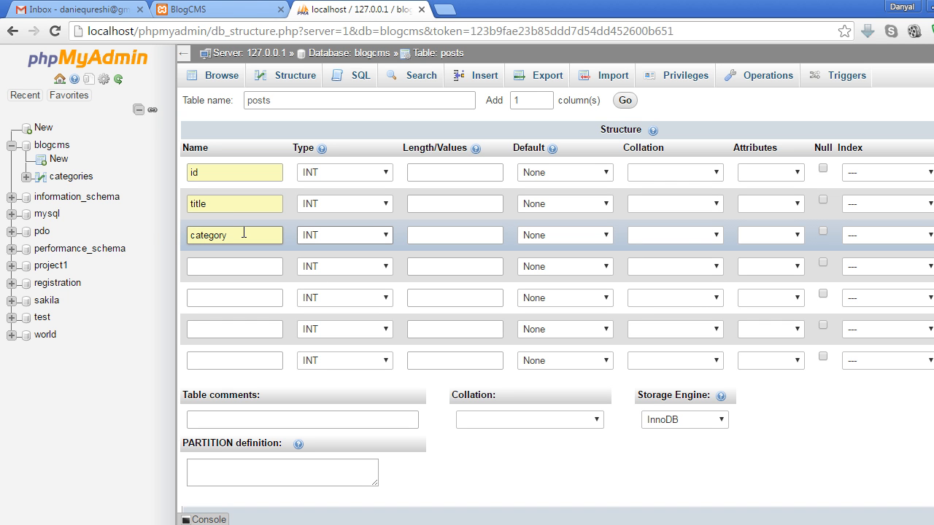
pyautogui.write('date')
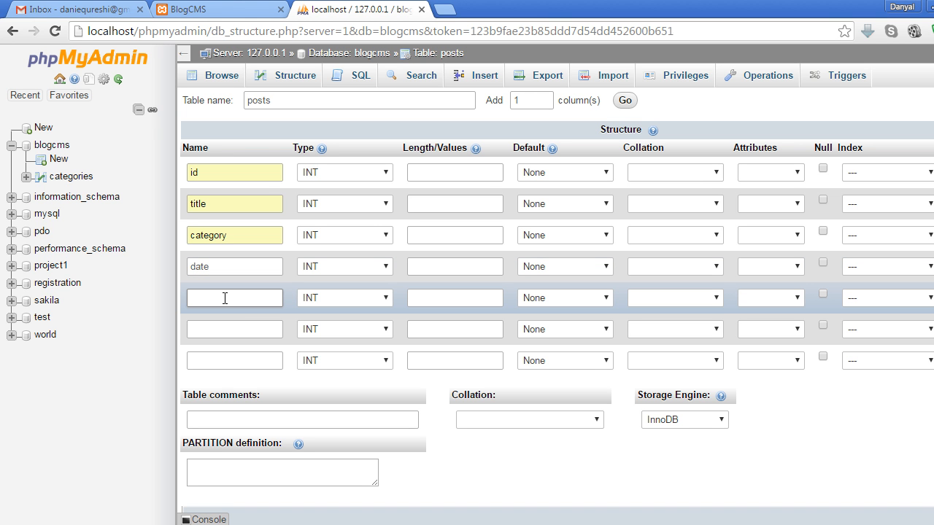
# Step: Name the remaining columns body, author and keywords
pyautogui.write('b')
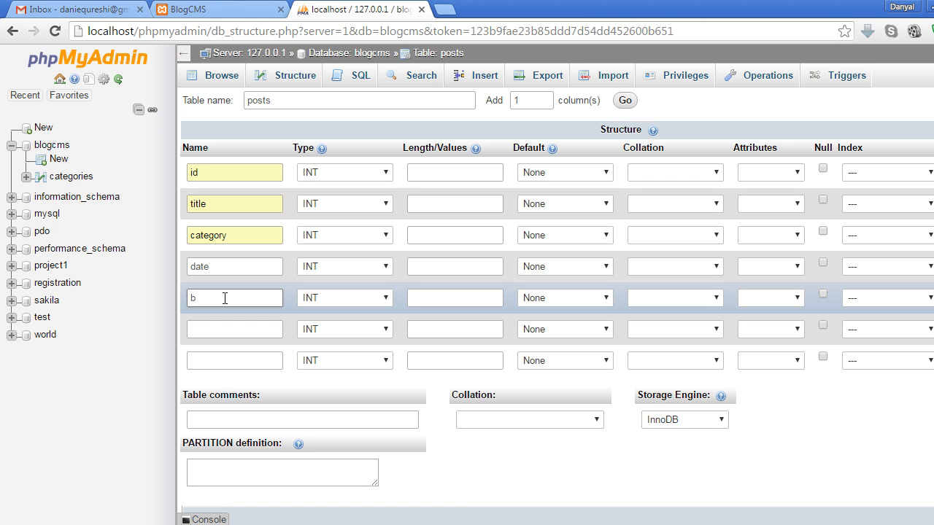
pyautogui.write('ody')
pyautogui.click(235, 329)
pyautogui.write('author')
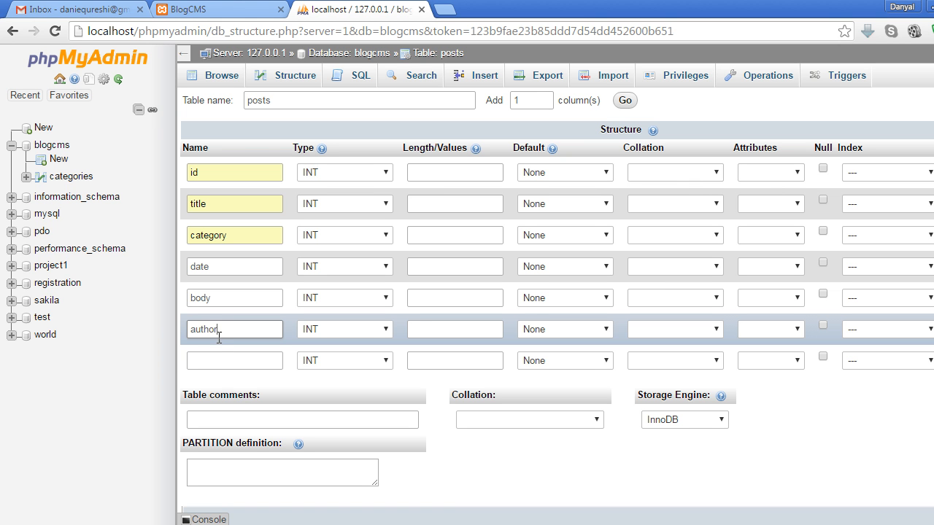
pyautogui.click(235, 360)
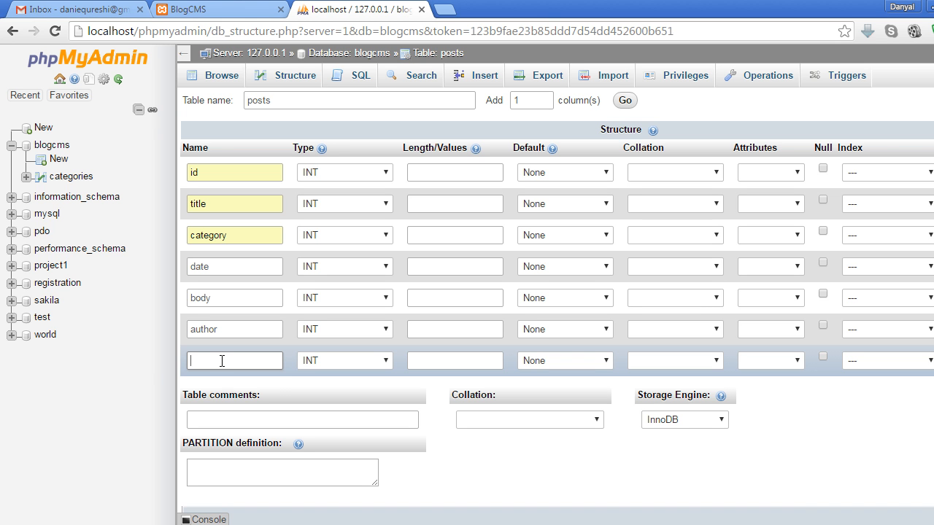
pyautogui.write('keyw')
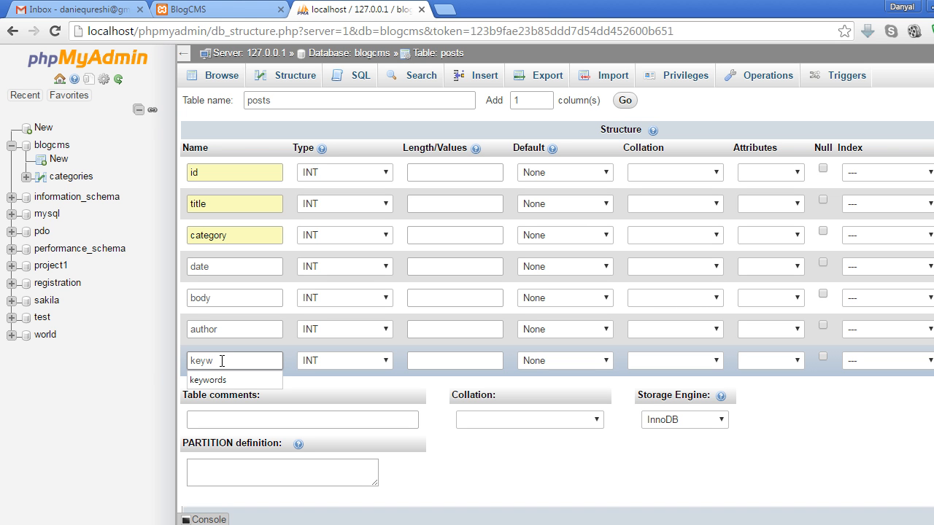
pyautogui.click(208, 380)
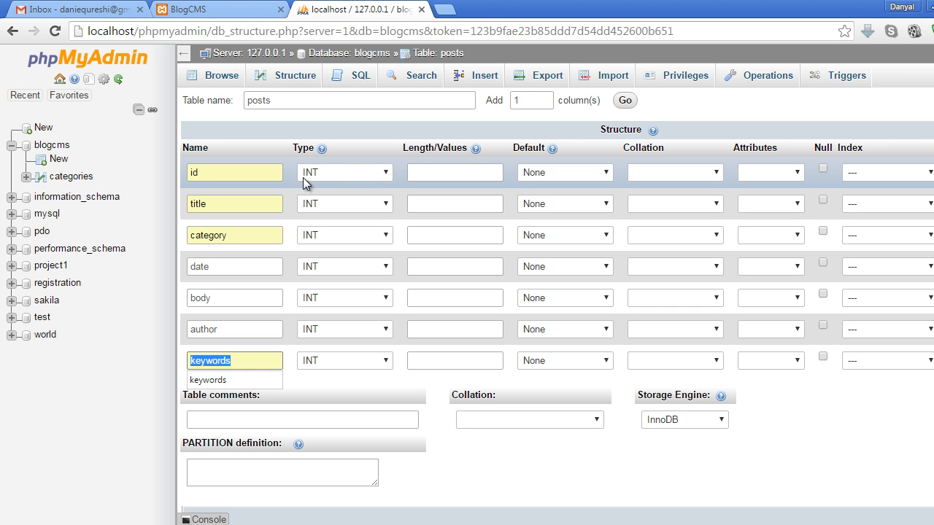
# Step: Set id INT length 11, title VARCHAR, category length 11 and date VARCHAR length 100
pyautogui.click(455, 172)
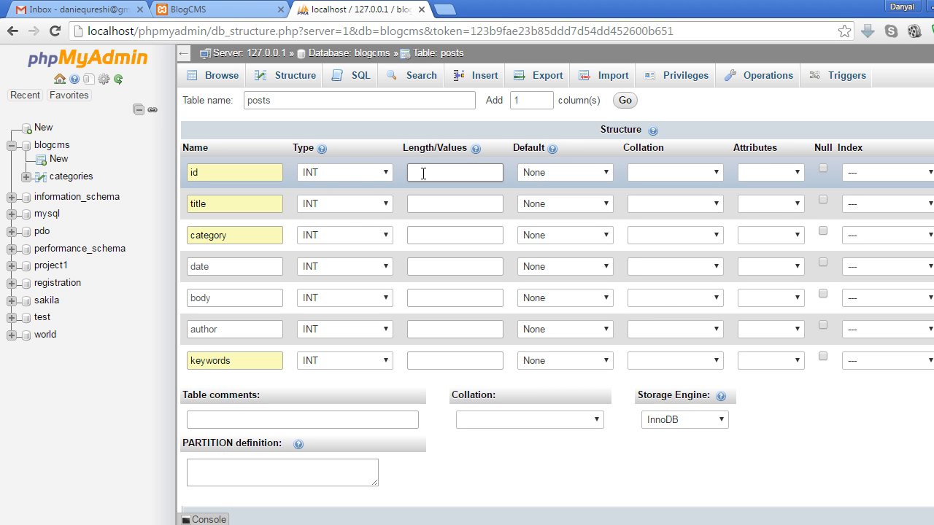
pyautogui.write('11')
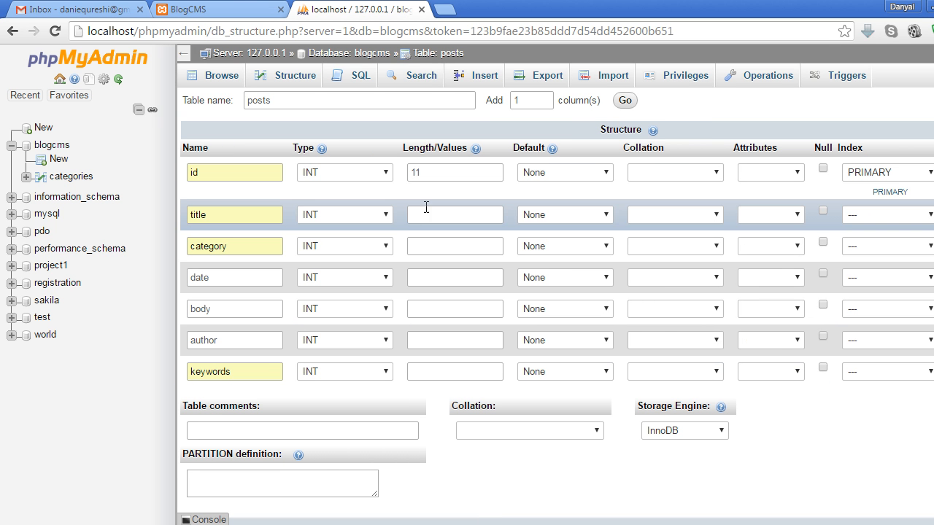
pyautogui.click(344, 215)
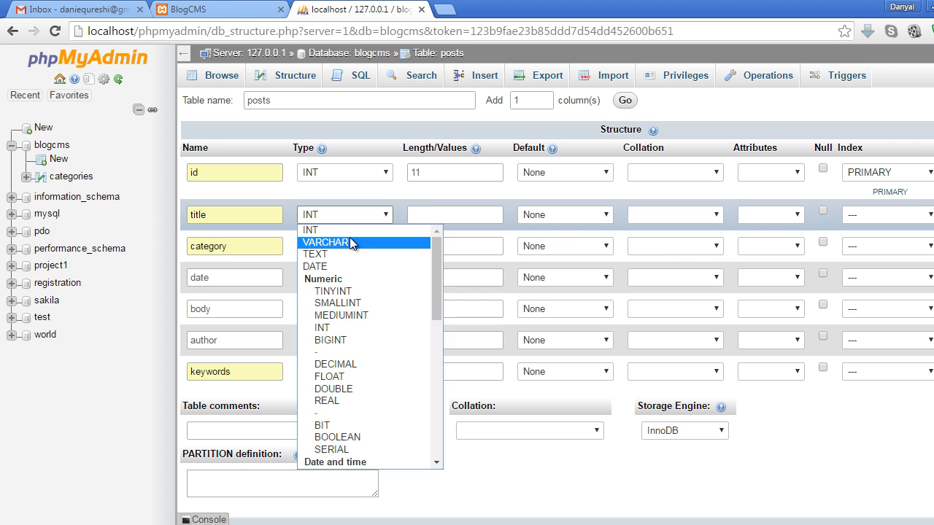
pyautogui.click(328, 243)
pyautogui.write('200')
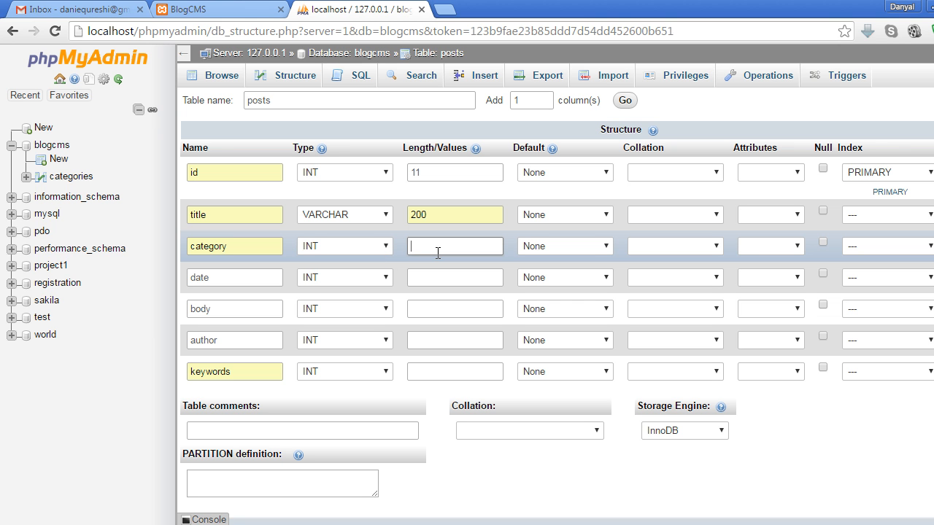
pyautogui.write('11')
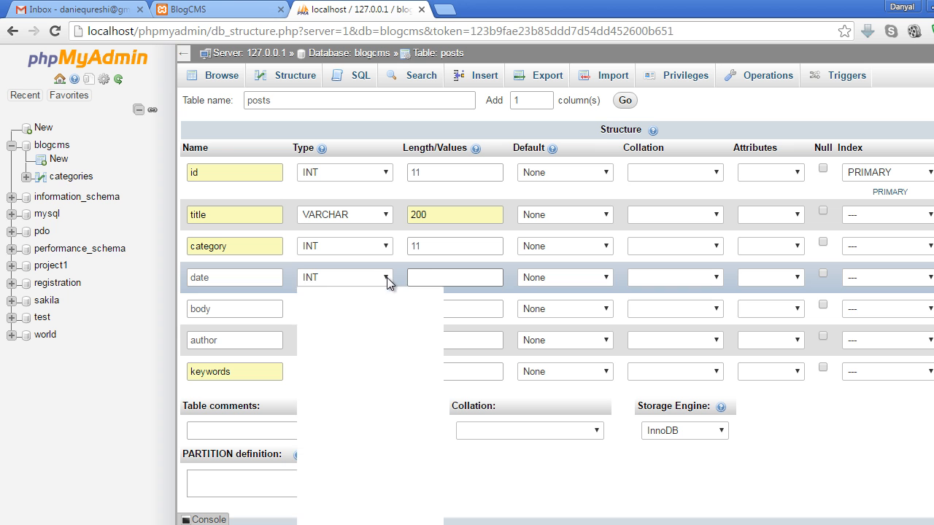
pyautogui.click(345, 278)
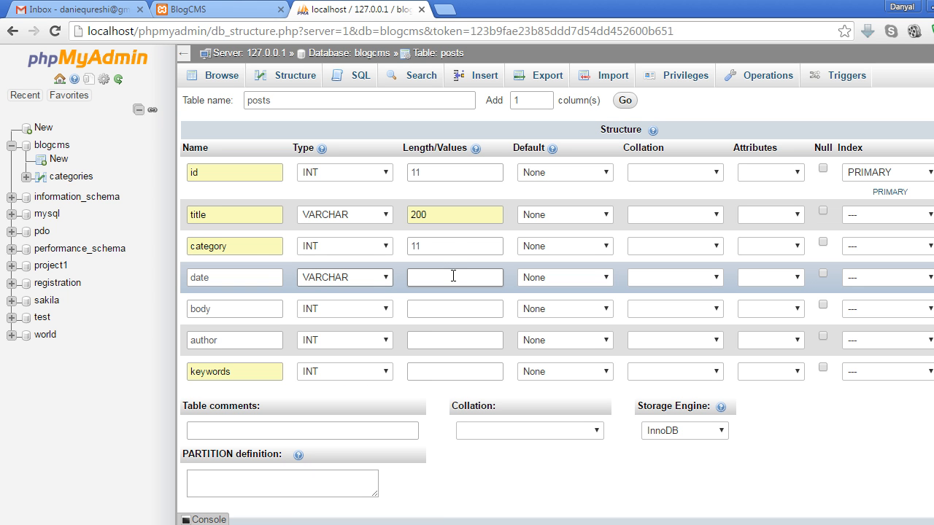
pyautogui.click(455, 277)
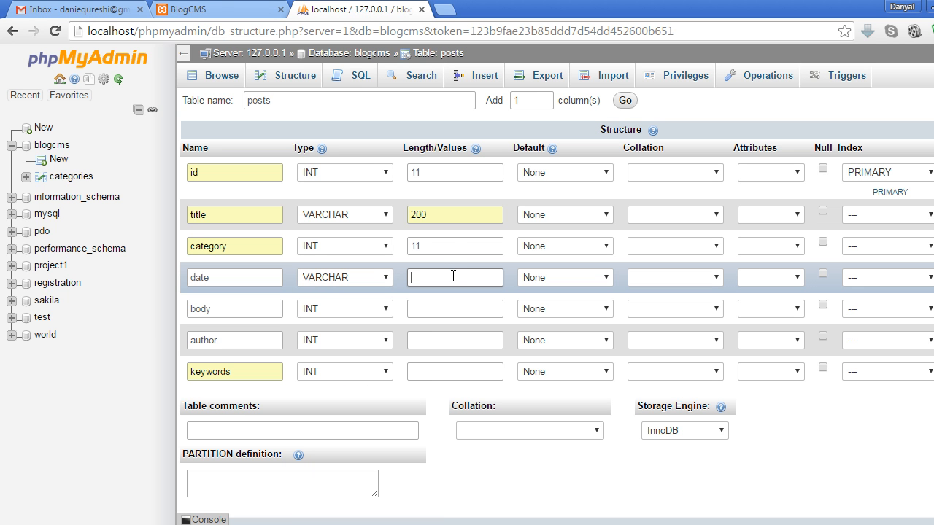
pyautogui.write('100')
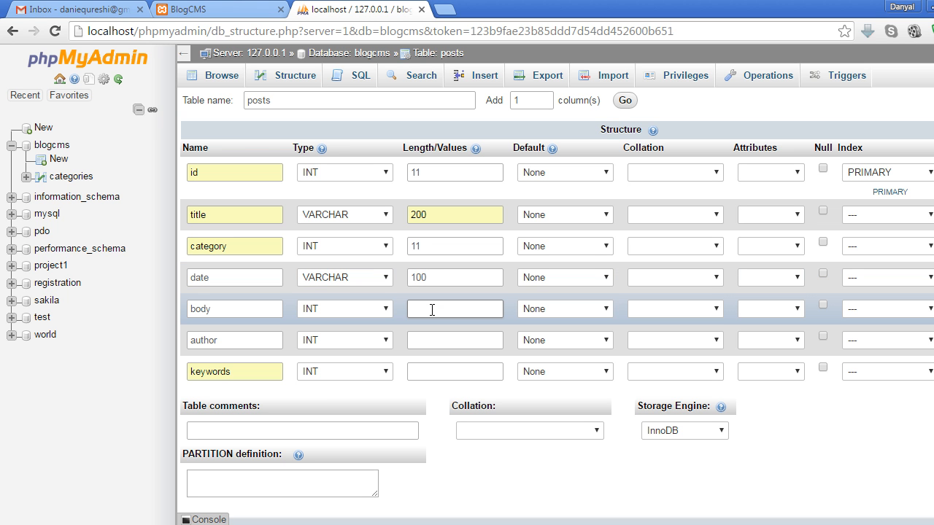
# Step: Make body LONGTEXT, author and keywords VARCHAR with length 200, and save the table
pyautogui.click(344, 309)
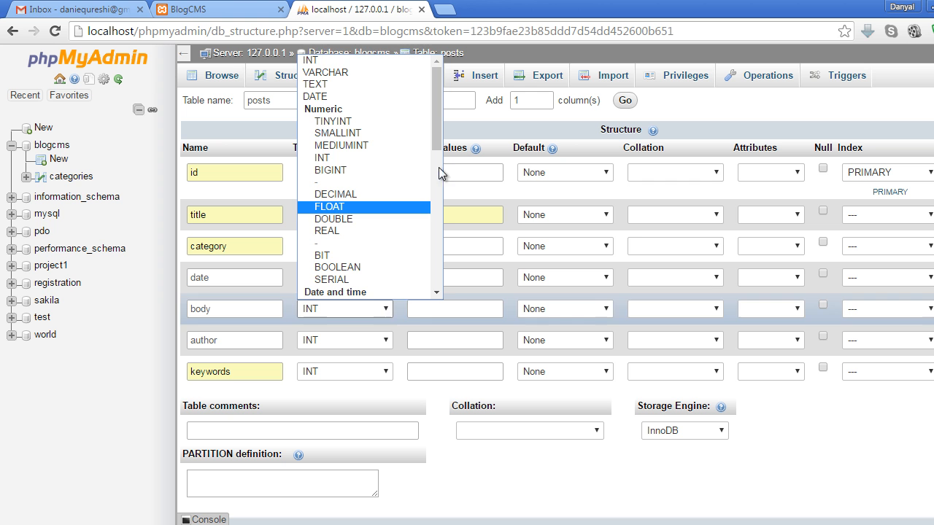
pyautogui.scroll(-3)
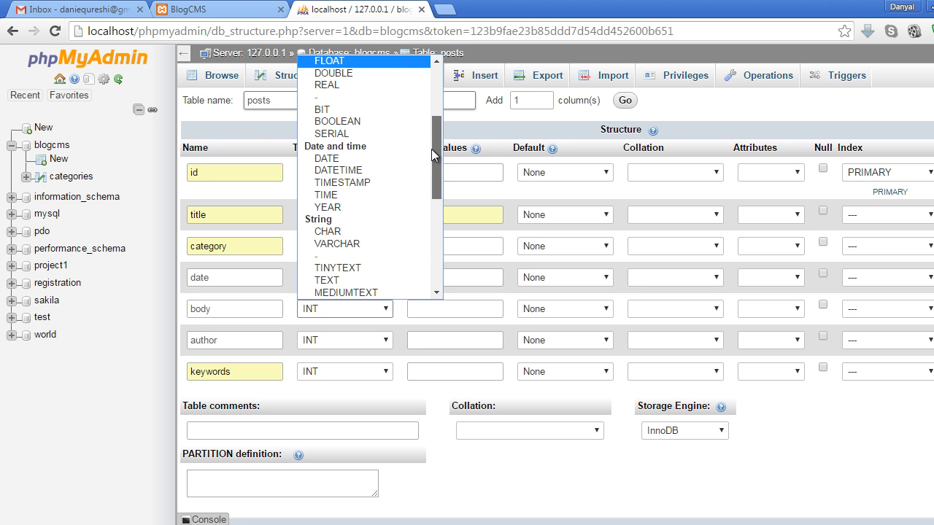
pyautogui.scroll(-3)
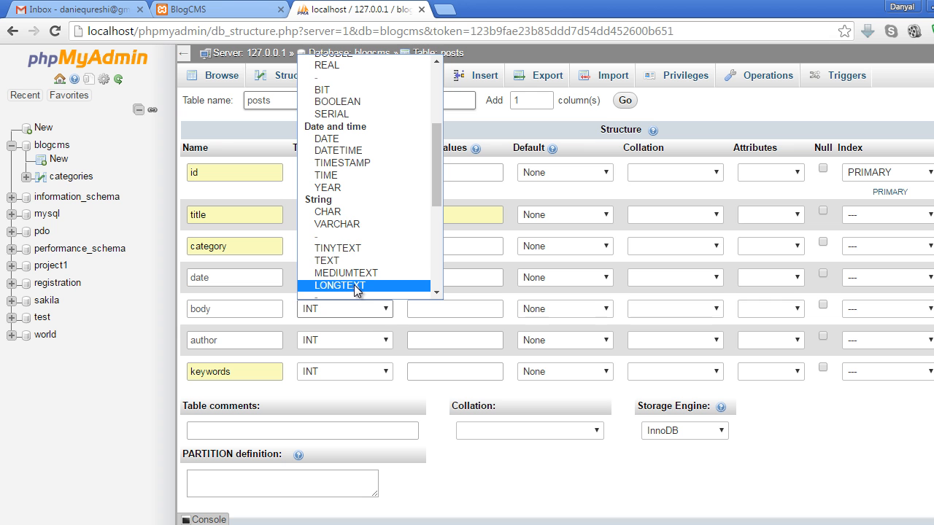
pyautogui.click(337, 285)
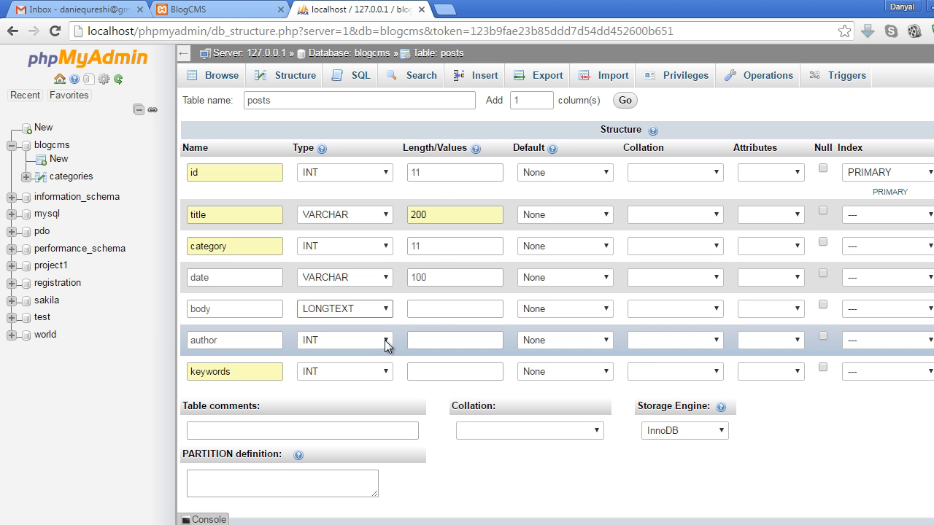
pyautogui.click(344, 340)
pyautogui.write('100')
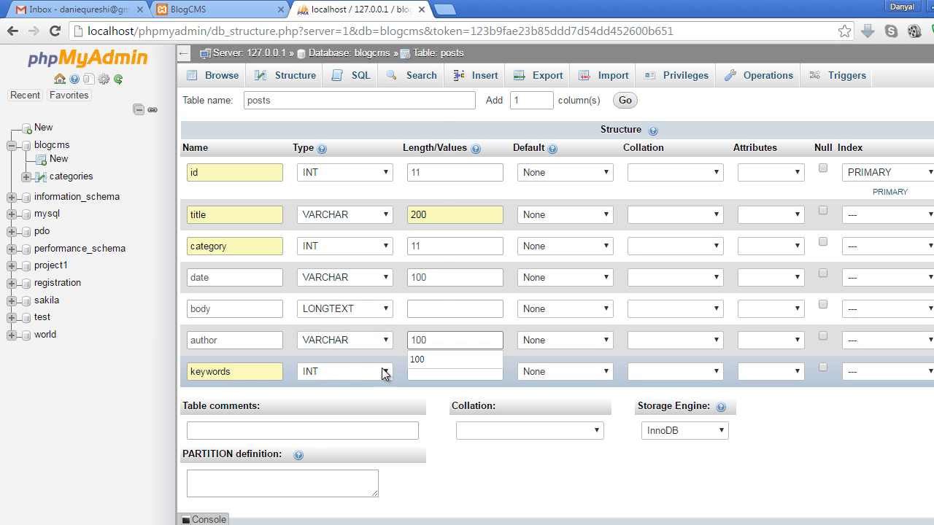
pyautogui.click(343, 372)
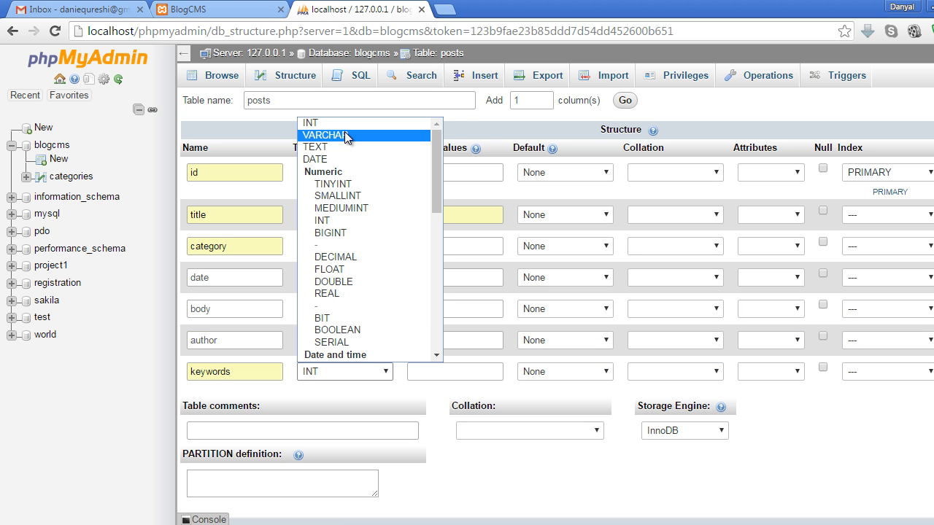
pyautogui.click(326, 135)
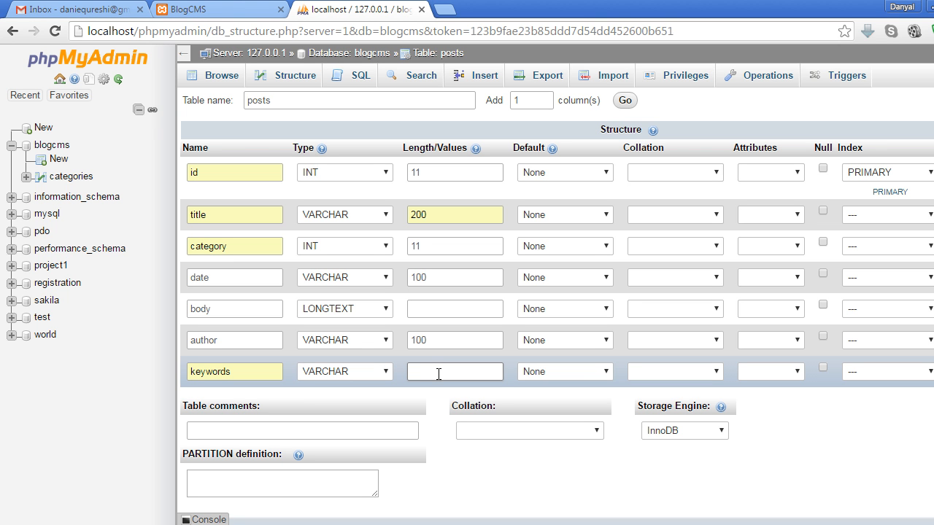
pyautogui.write('200')
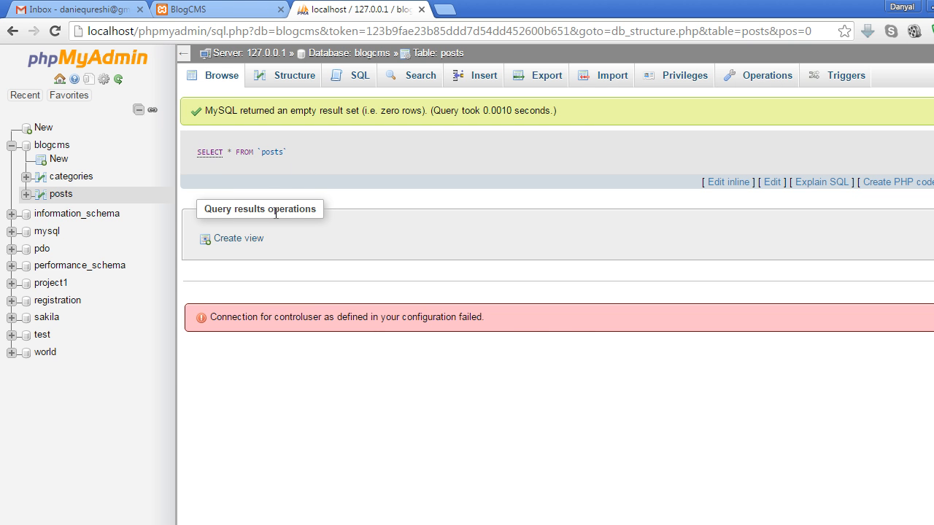
pyautogui.moveTo(406, 171)
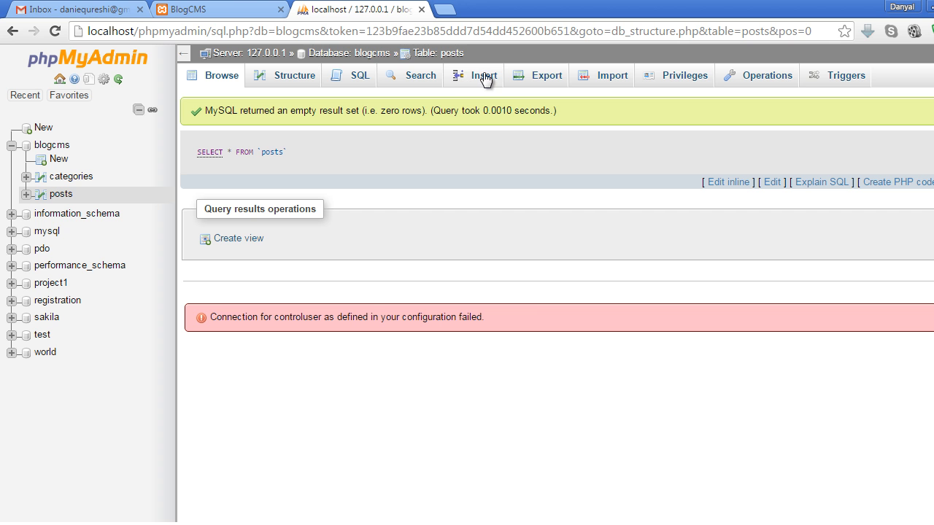
# Step: In the Insert form, enter title Sample PHP Post and category 2 for the new row
pyautogui.click(483, 75)
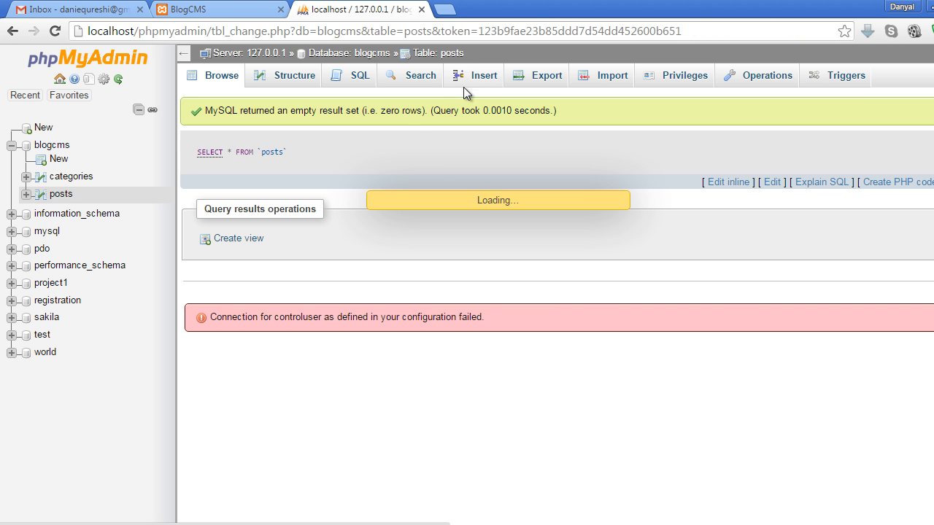
pyautogui.click(475, 75)
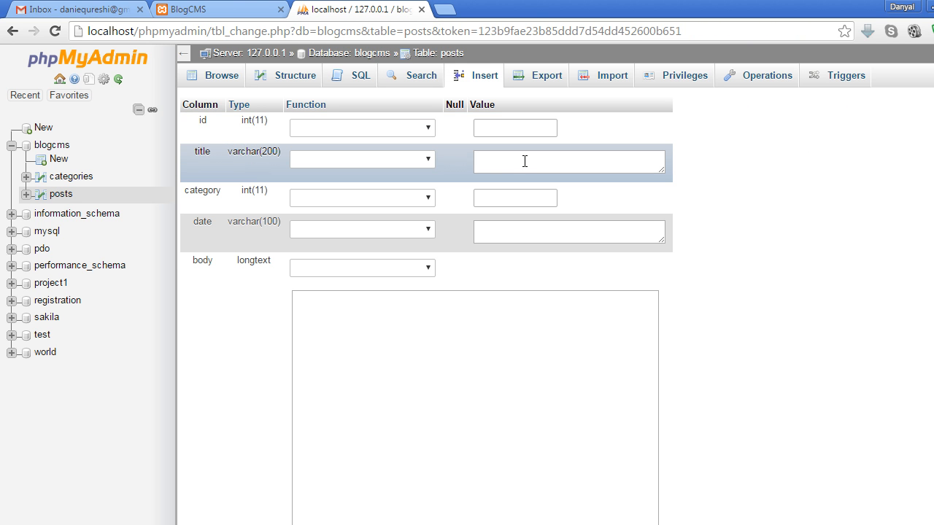
pyautogui.click(569, 161)
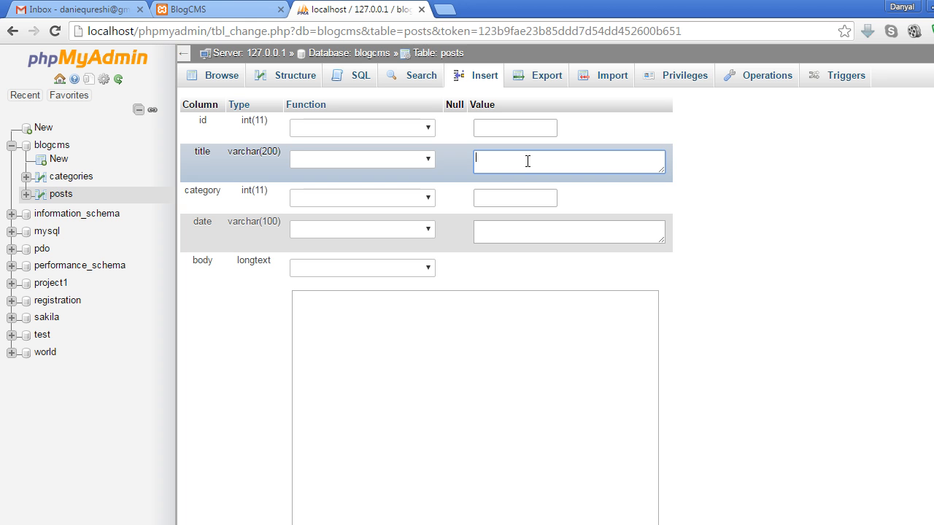
pyautogui.write('Sample PHP Pos')
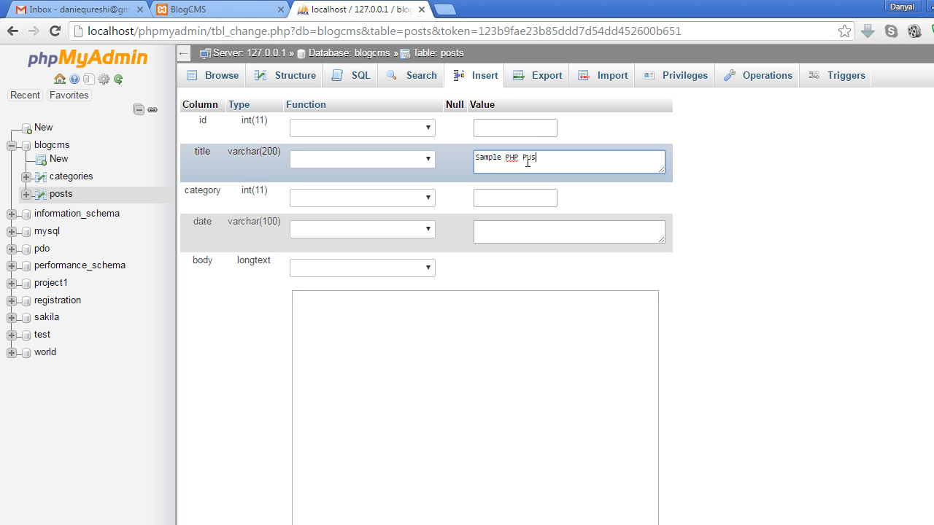
pyautogui.click(514, 198)
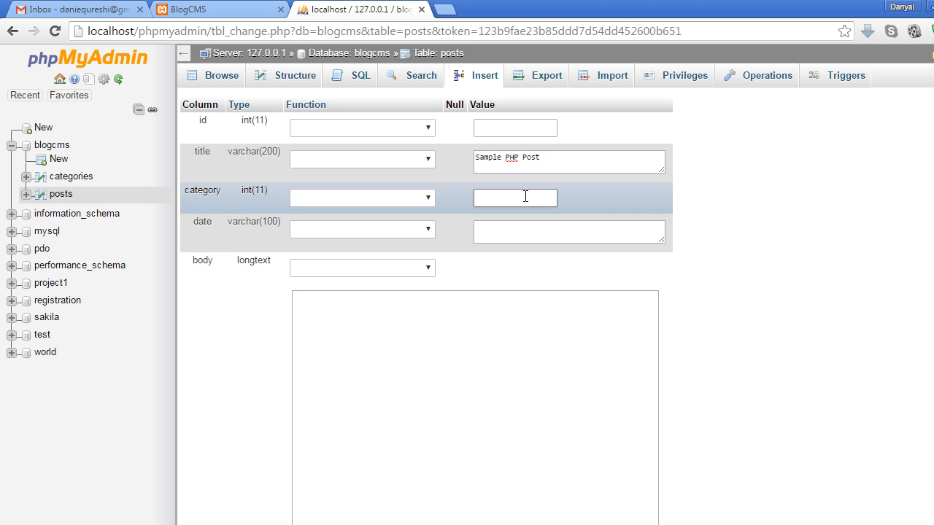
pyautogui.write('2')
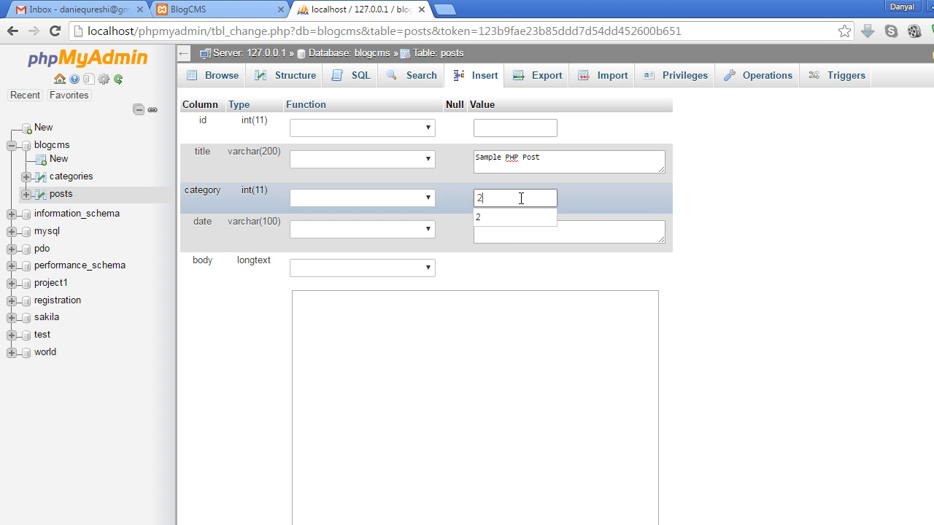
# Step: Enter the post date March 27 2016
pyautogui.click(569, 232)
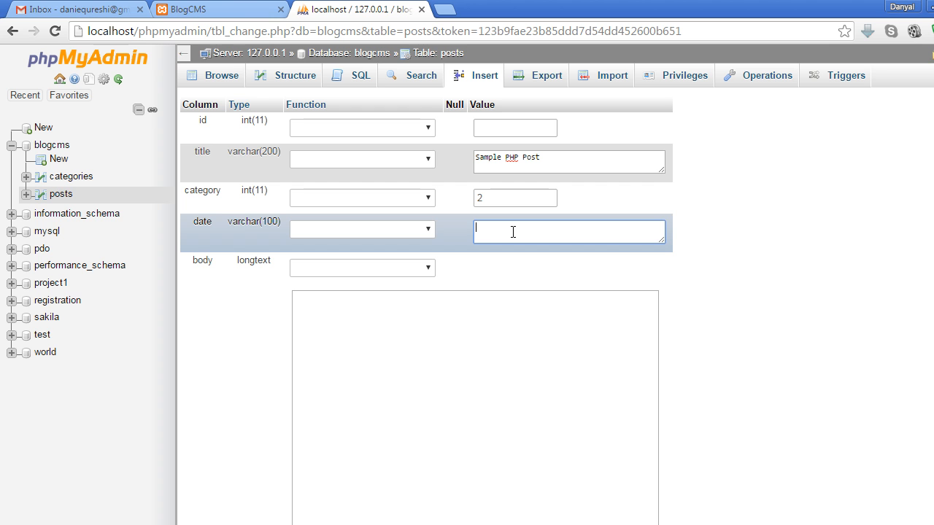
pyautogui.write('March')
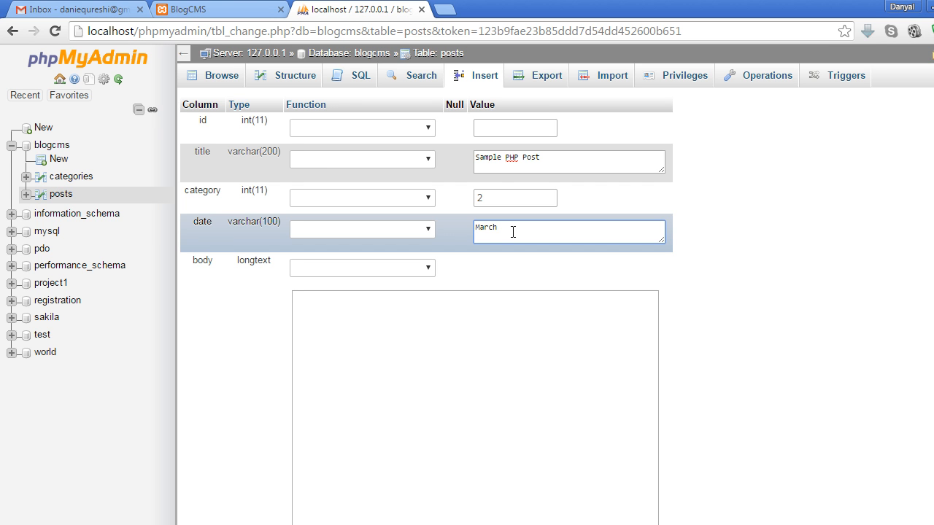
pyautogui.write('2')
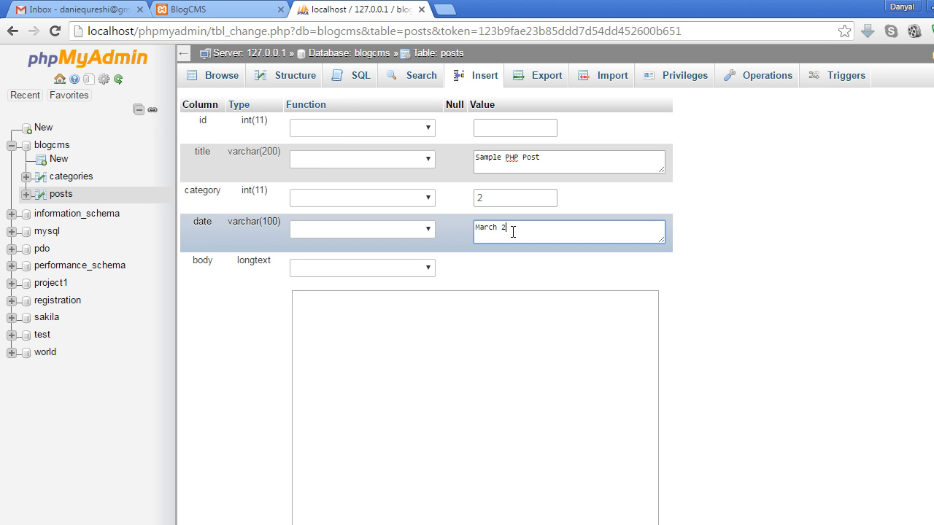
pyautogui.write('7')
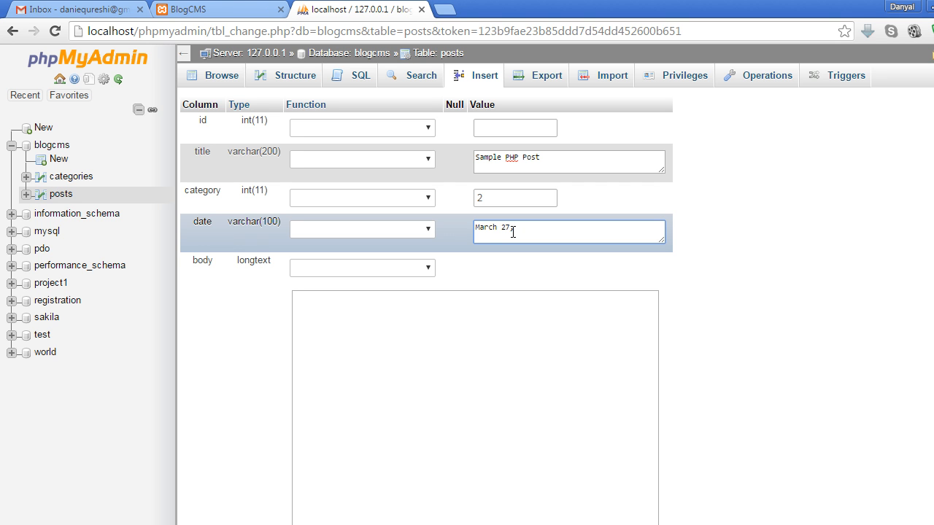
pyautogui.write('2016')
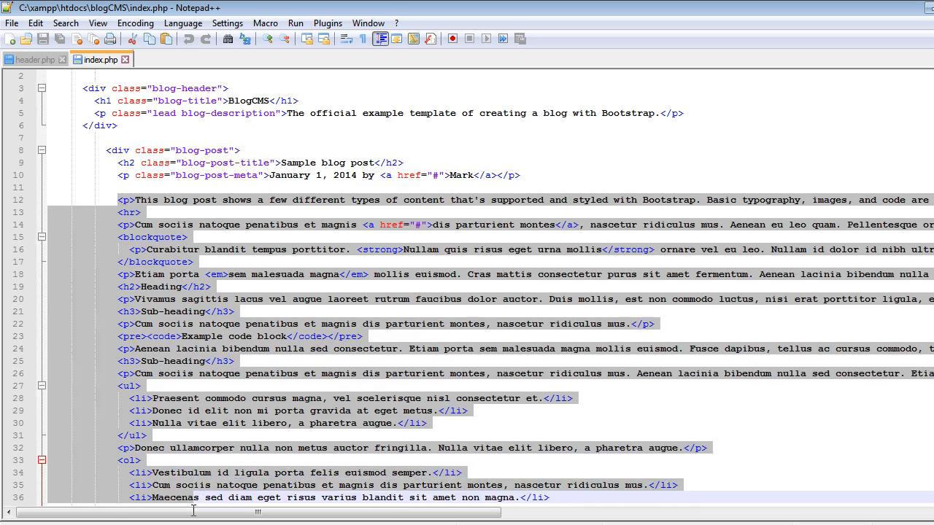
# Step: Copy the sample blog post's body paragraphs from index.php for the post body
pyautogui.scroll(-3)
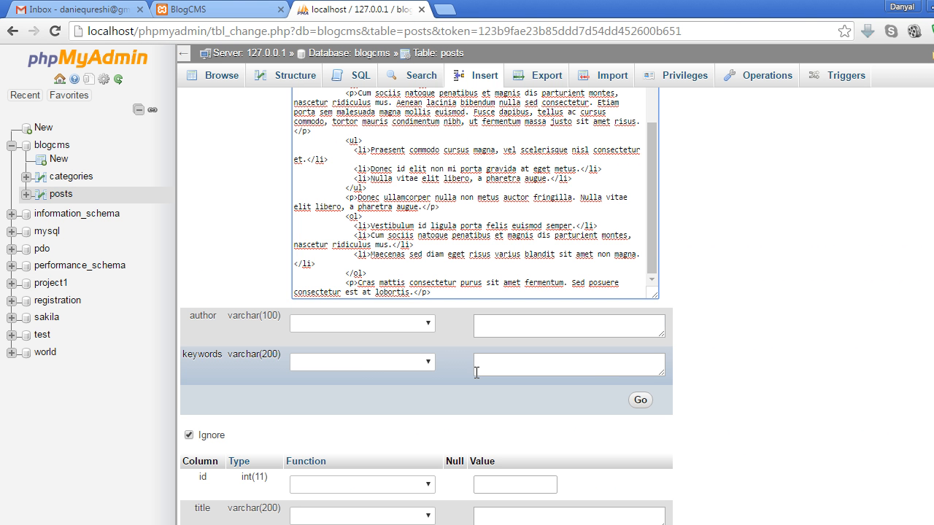
# Step: Give the PHP post author Danyal and keyword php
pyautogui.click(569, 326)
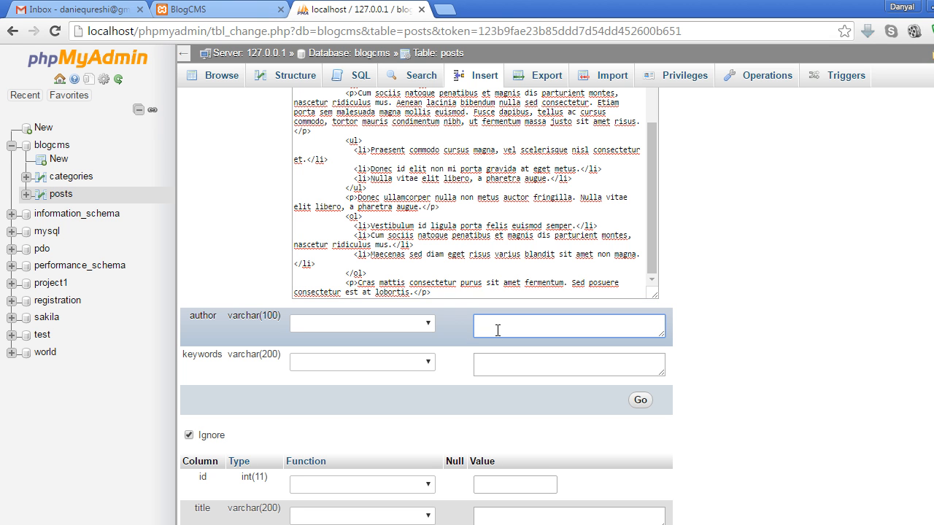
pyautogui.write('Danyal')
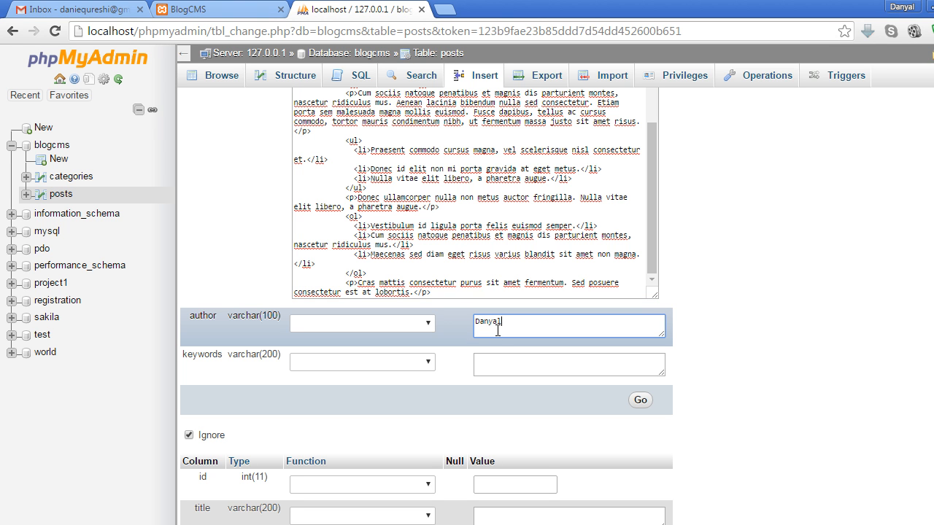
pyautogui.click(570, 364)
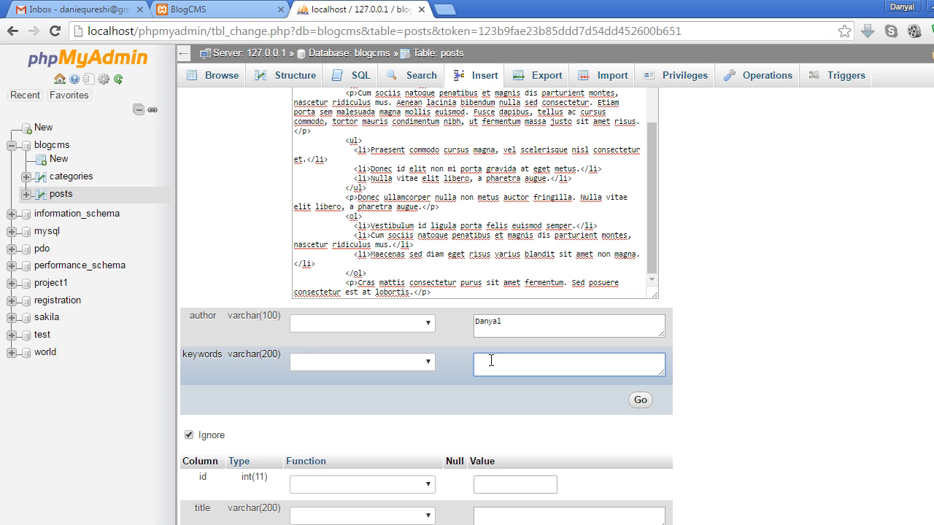
pyautogui.write('php')
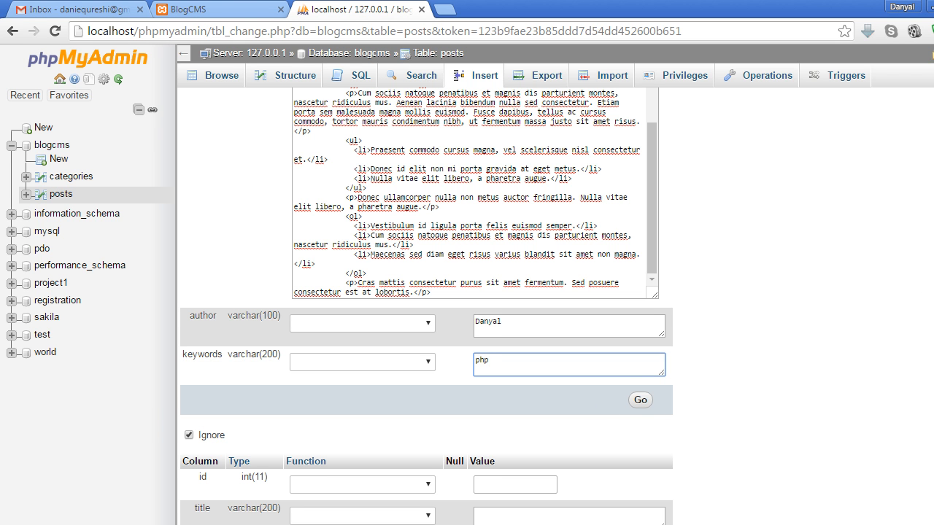
pyautogui.scroll(-3)
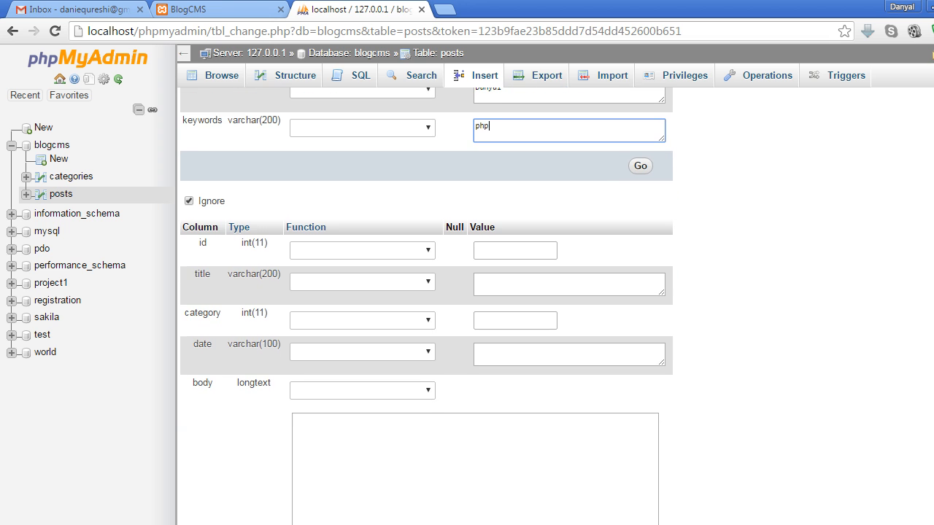
# Step: Fill the second row with title Sample JAVA Post, category 1 and date March 27
pyautogui.click(569, 284)
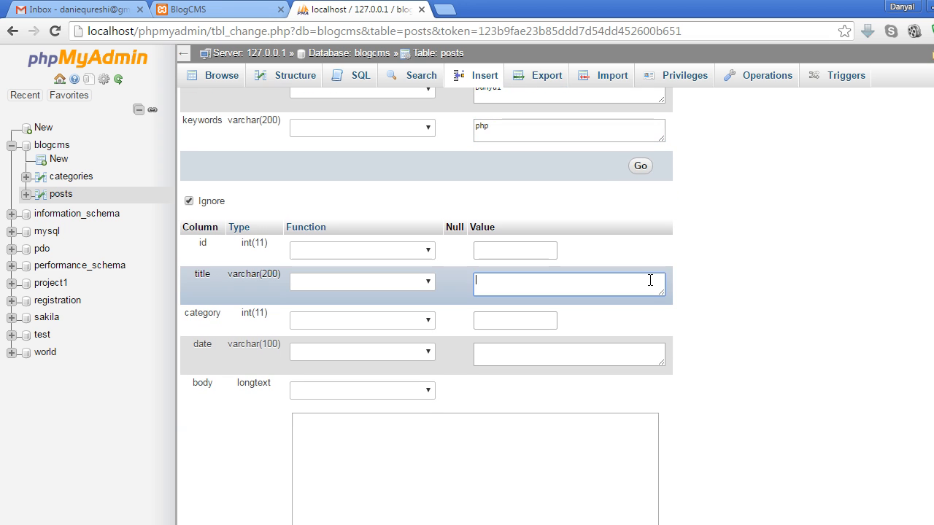
pyautogui.write('Sample')
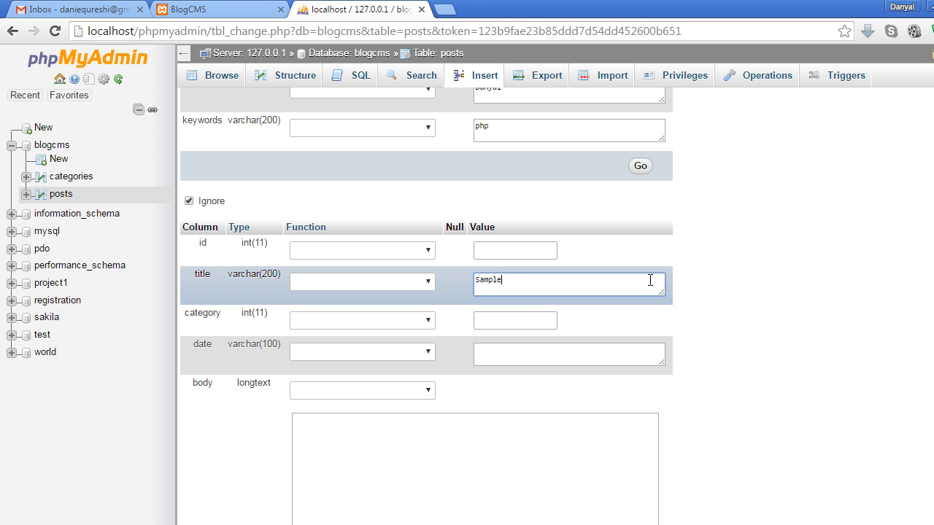
pyautogui.write('JAVA')
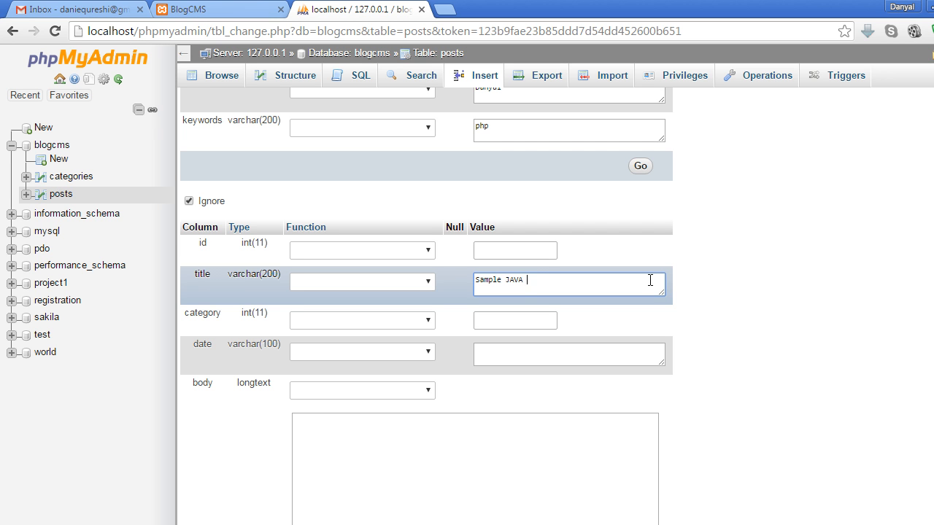
pyautogui.write('Po')
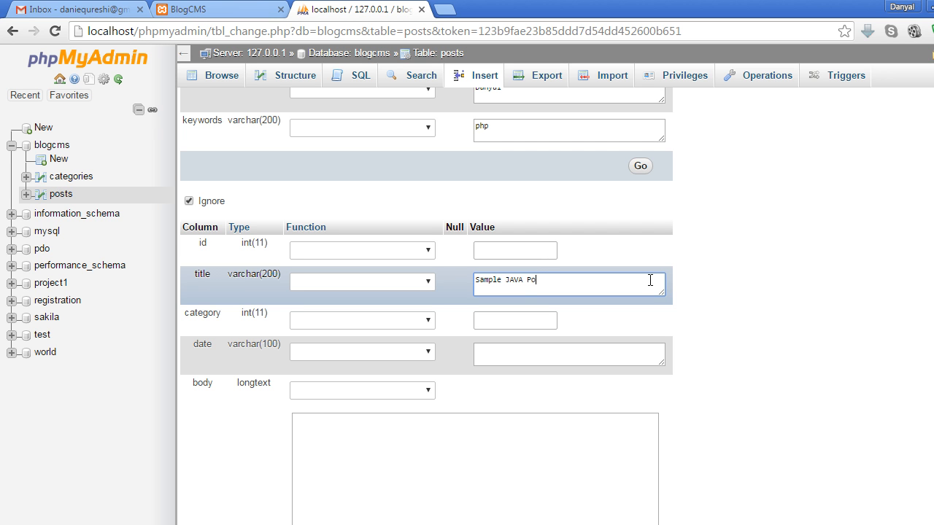
pyautogui.click(515, 321)
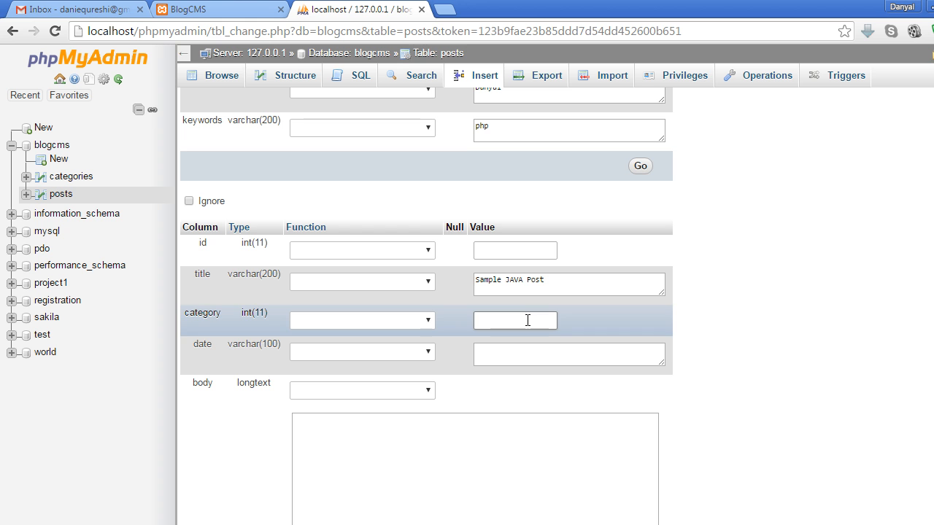
pyautogui.write('1')
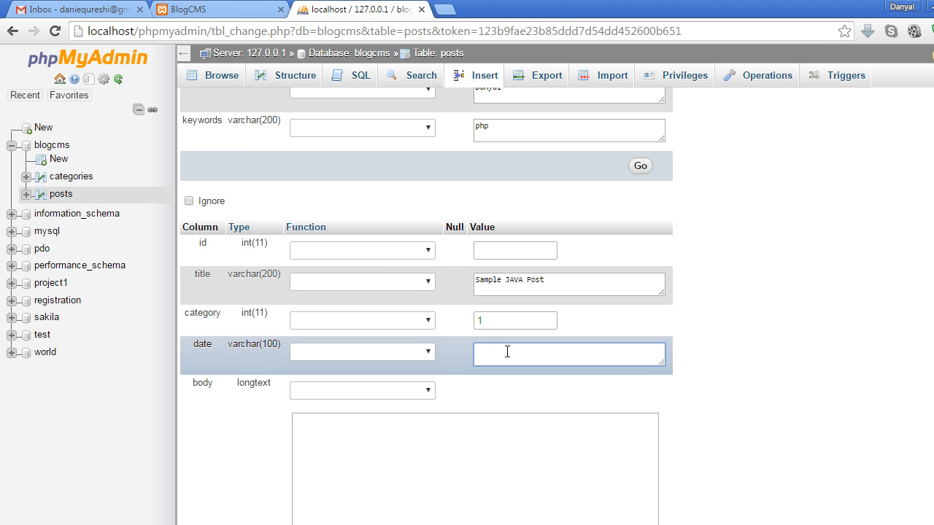
pyautogui.write('March')
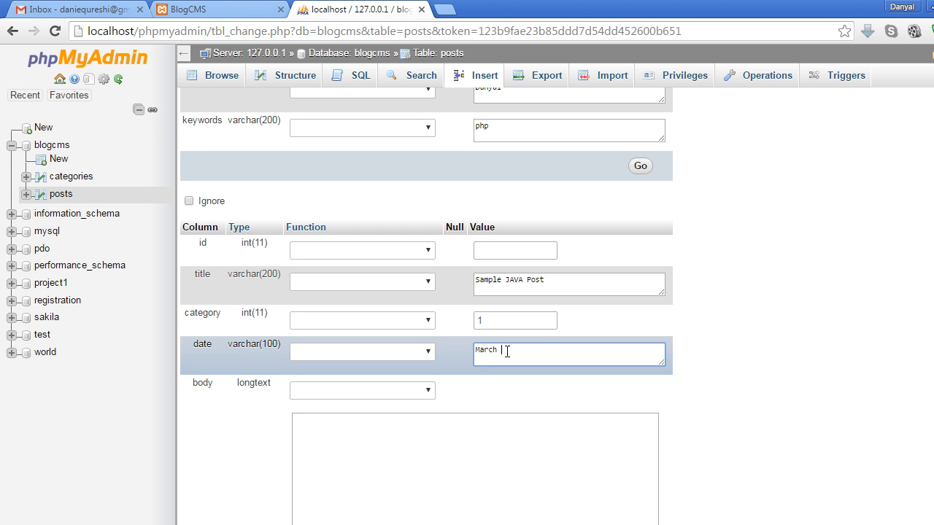
pyautogui.write('27,')
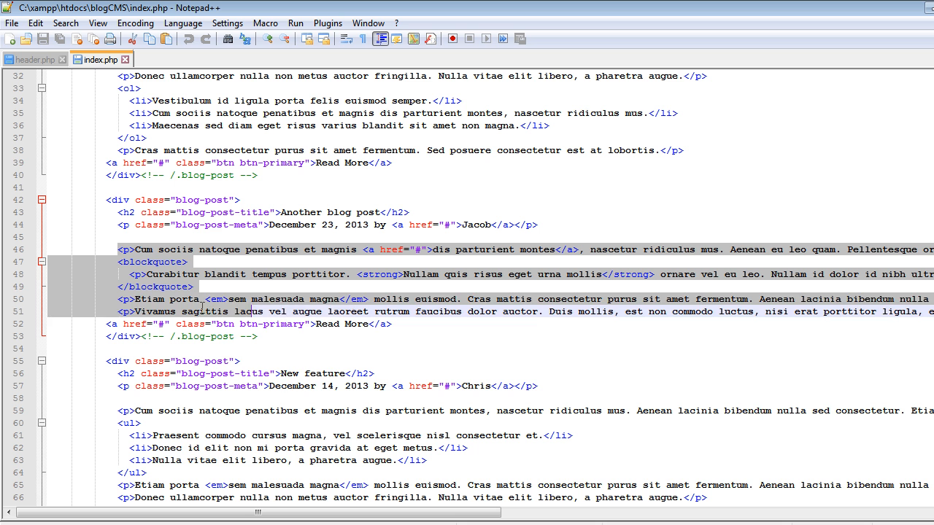
# Step: Copy the Another blog post paragraphs from index.php for the second post's body
pyautogui.rightClick(160, 276)
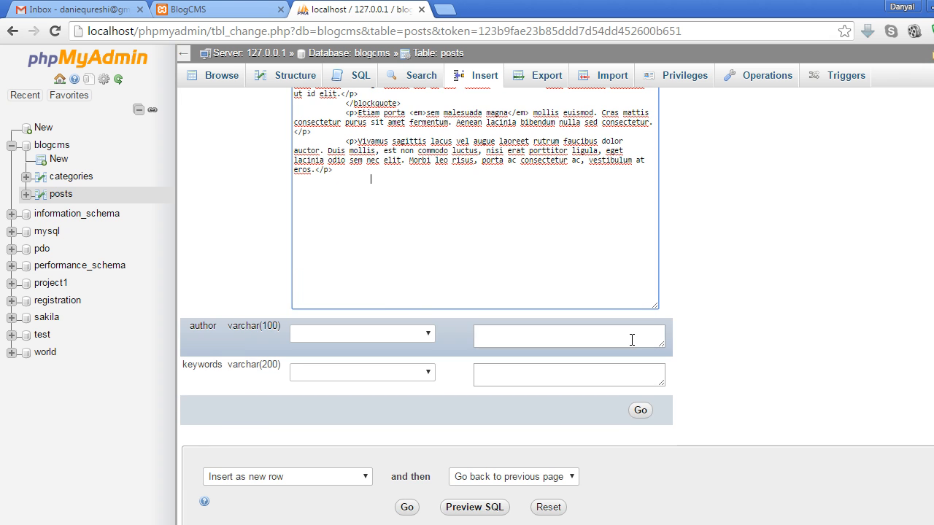
# Step: Give the JAVA post author Basit and keyword java, then insert both rows with Go
pyautogui.write('Basit')
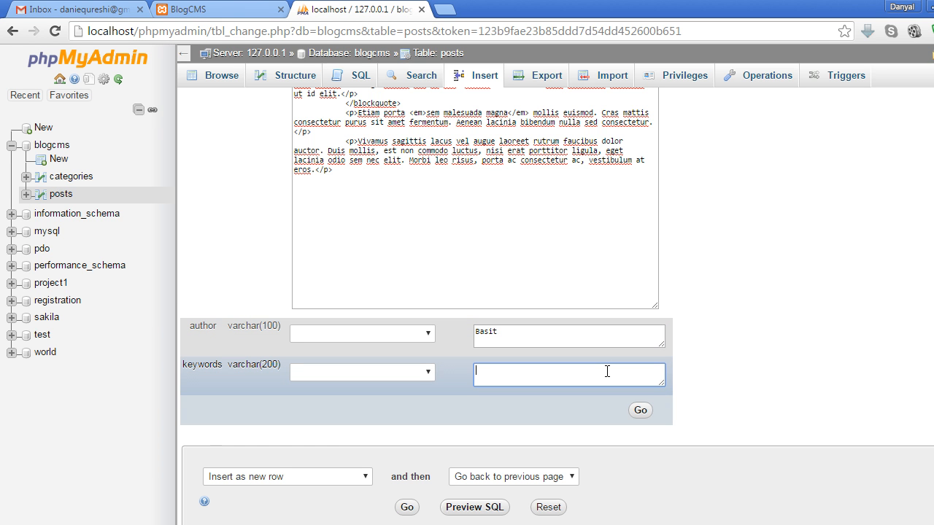
pyautogui.write('java')
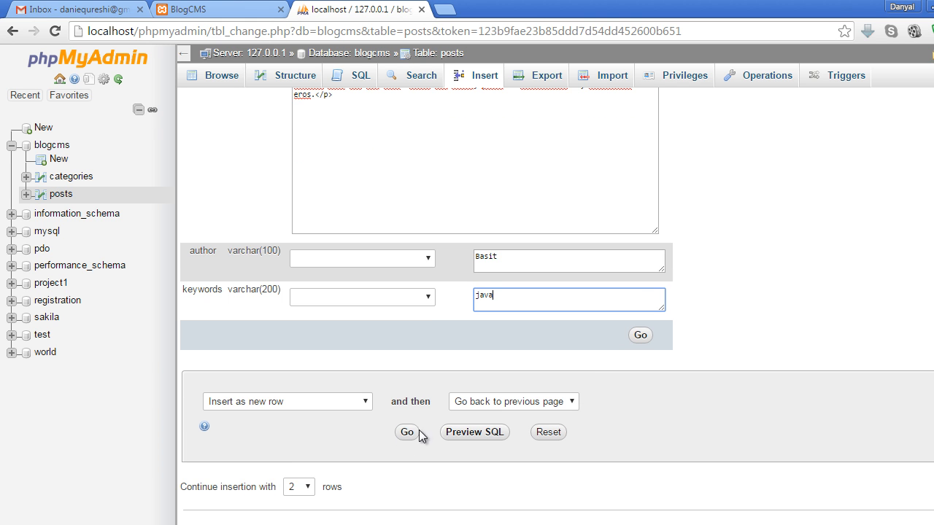
pyautogui.click(406, 432)
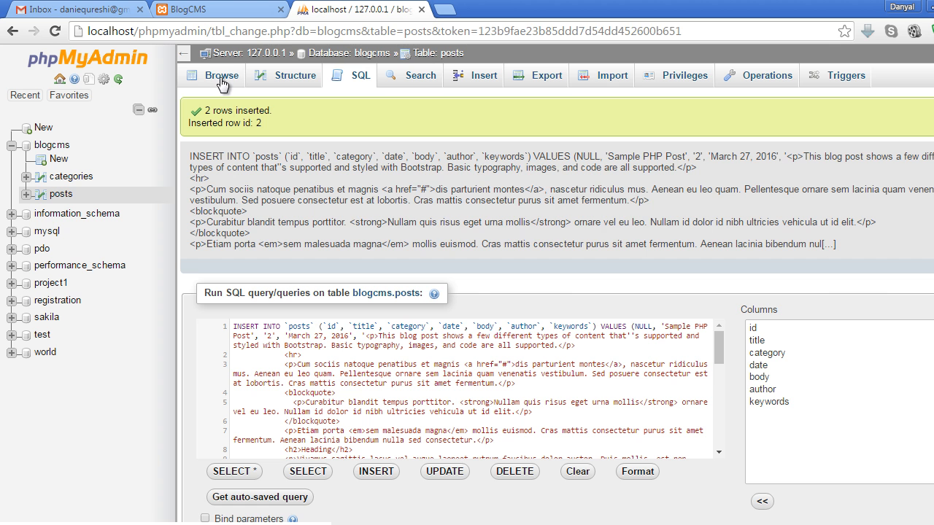
# Step: Browse the posts table to list Sample PHP Post and Sample JAVA Post
pyautogui.click(221, 75)
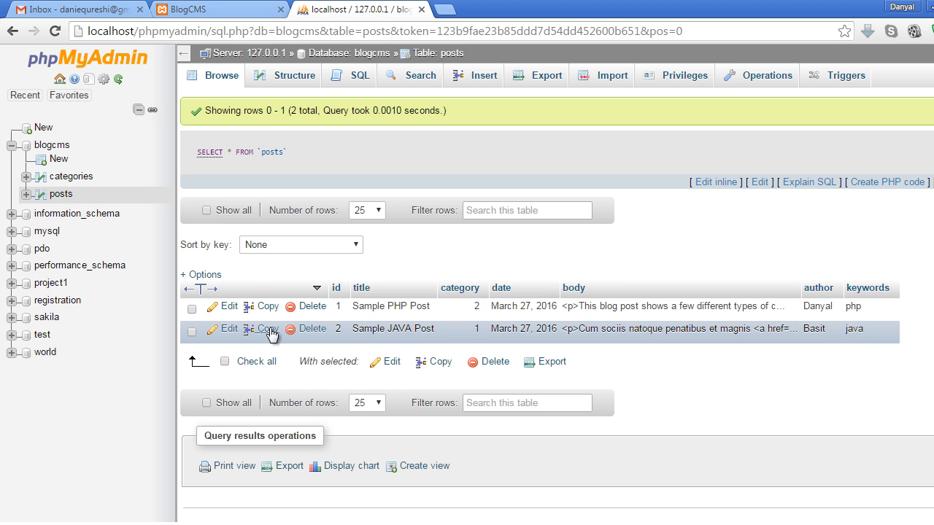
pyautogui.moveTo(426, 352)
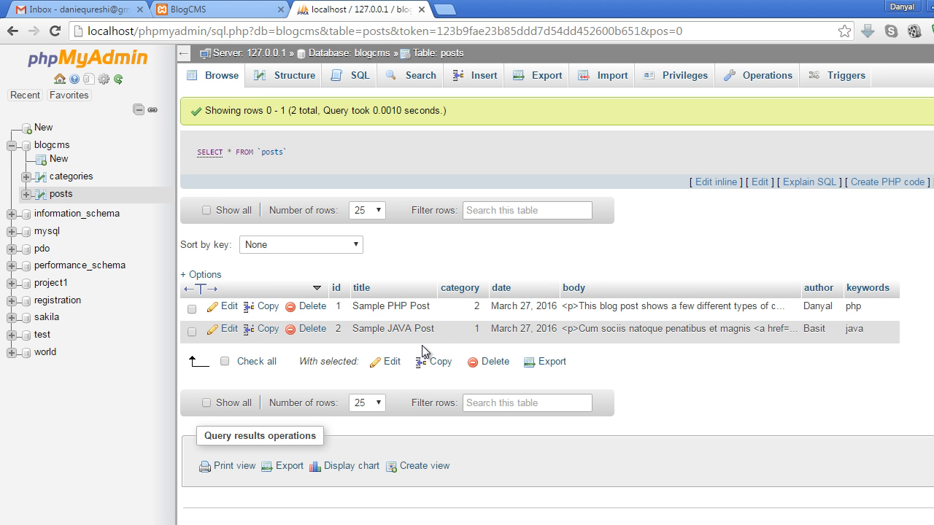
pyautogui.moveTo(629, 355)
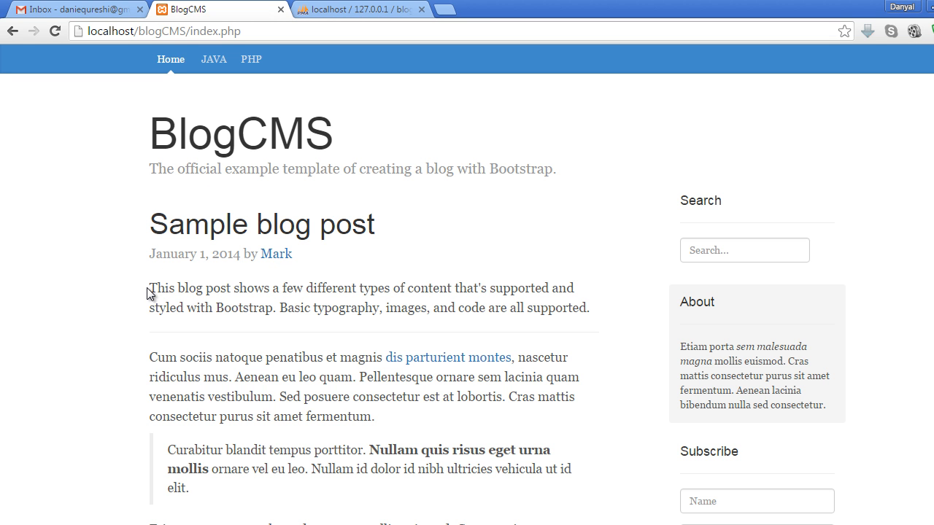
pyautogui.moveTo(150, 292)
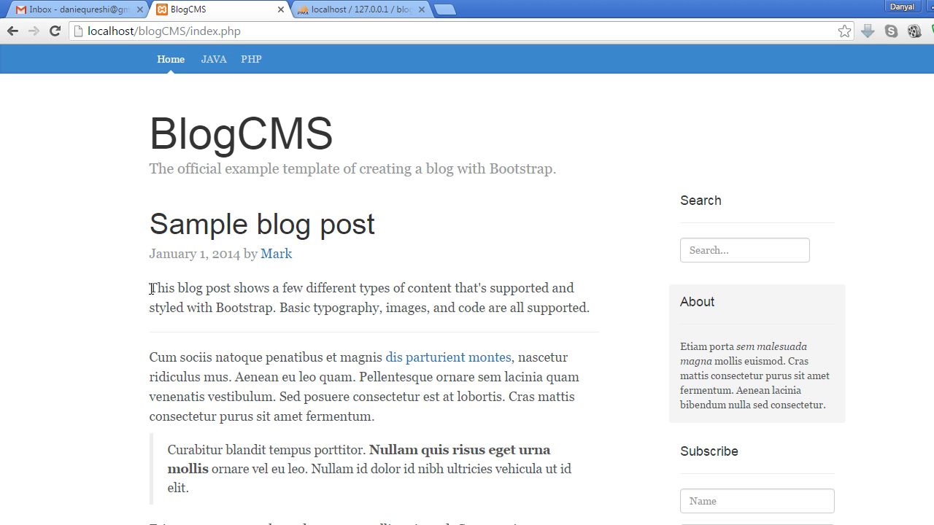